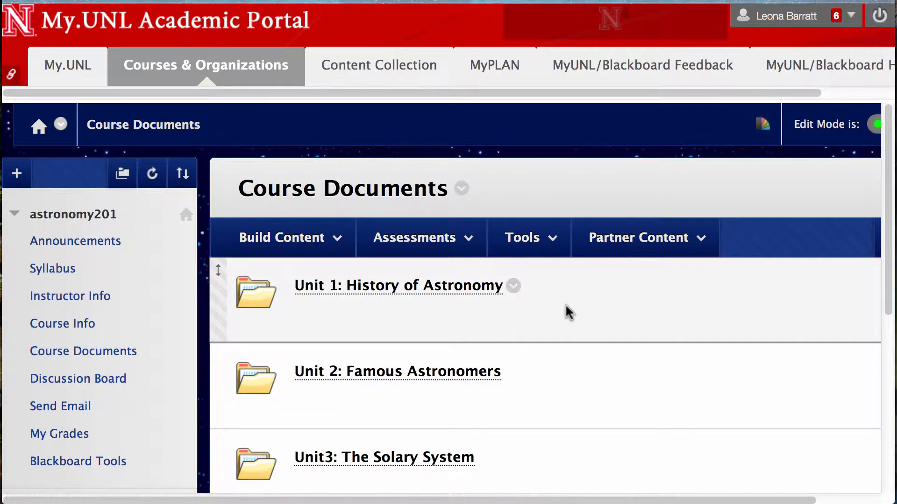
Open the astronomy201 Content Collection and browse its files, including the Unit 1–3 objectives
{"action": "scroll", "scroll_direction": "down", "scroll_amount": 3}
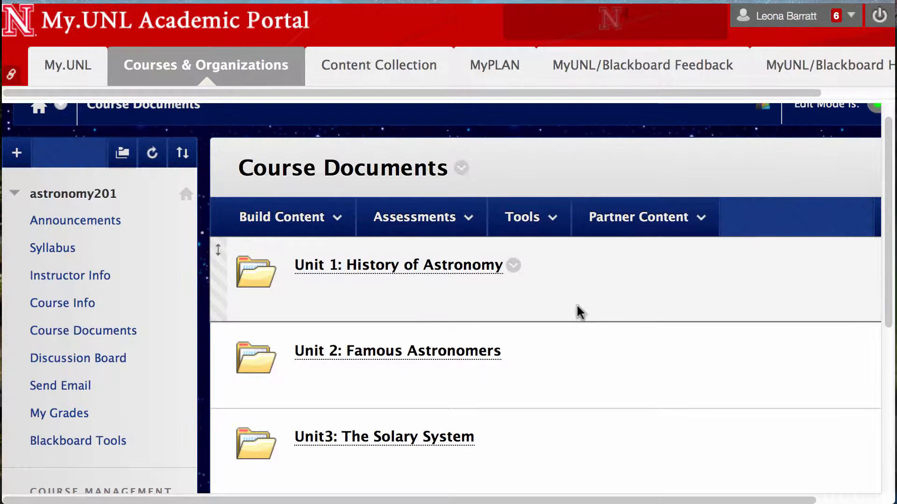
{"action": "mouse_move", "coordinate": [410, 367]}
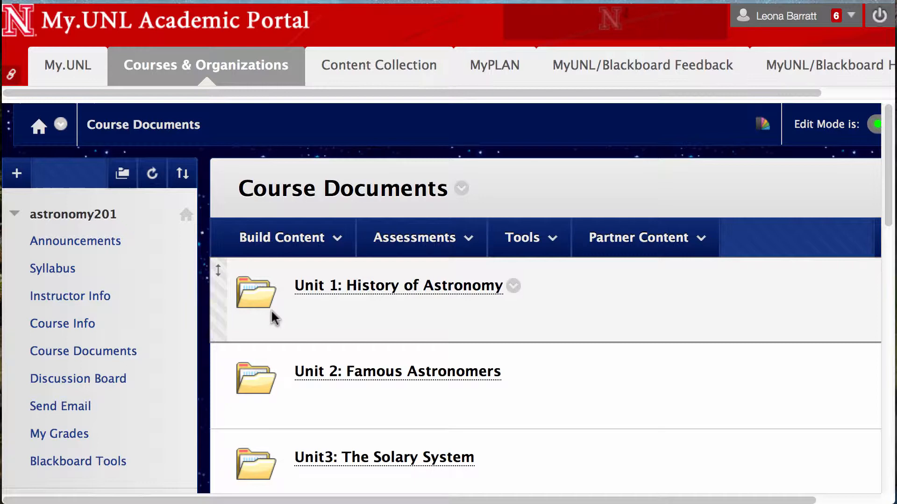
{"action": "mouse_move", "coordinate": [329, 302]}
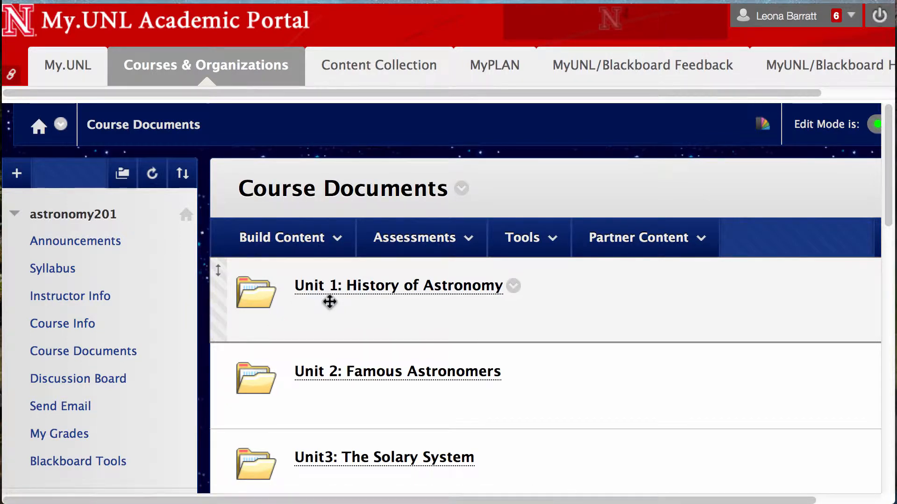
{"action": "scroll", "scroll_direction": "down", "scroll_amount": 3}
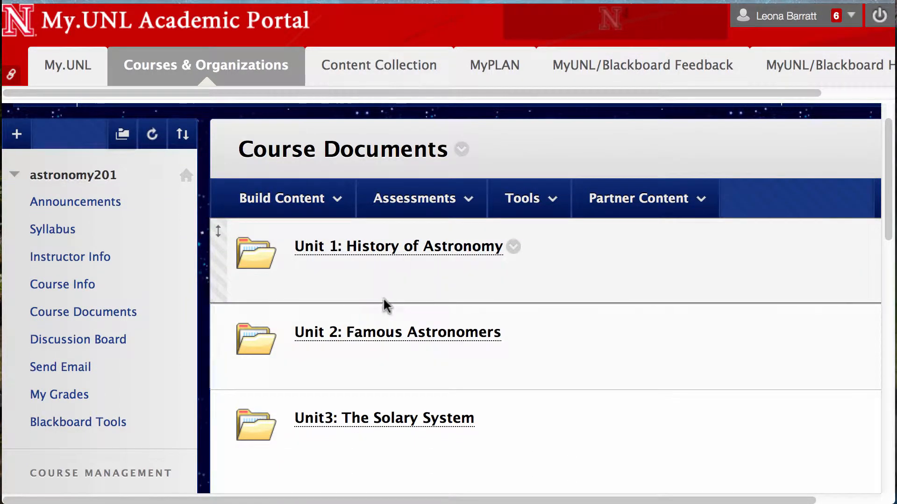
{"action": "scroll", "scroll_direction": "down", "scroll_amount": 3}
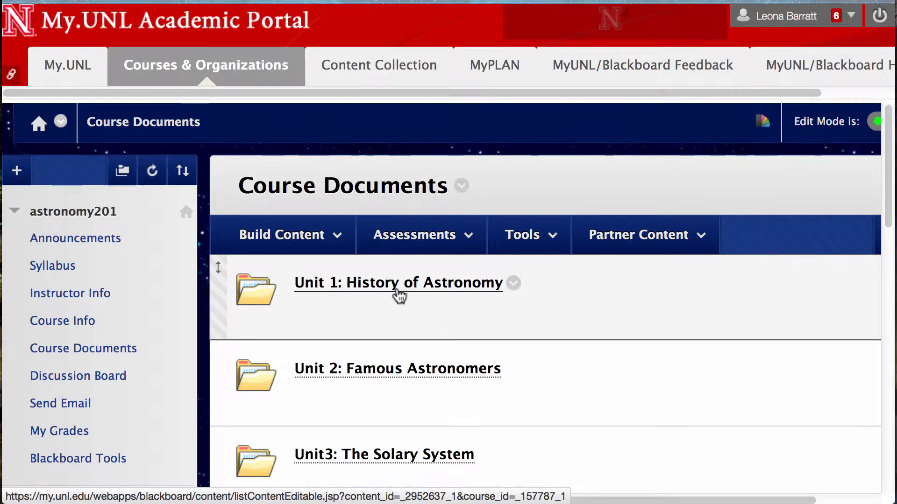
{"action": "scroll", "scroll_direction": "down", "scroll_amount": 3}
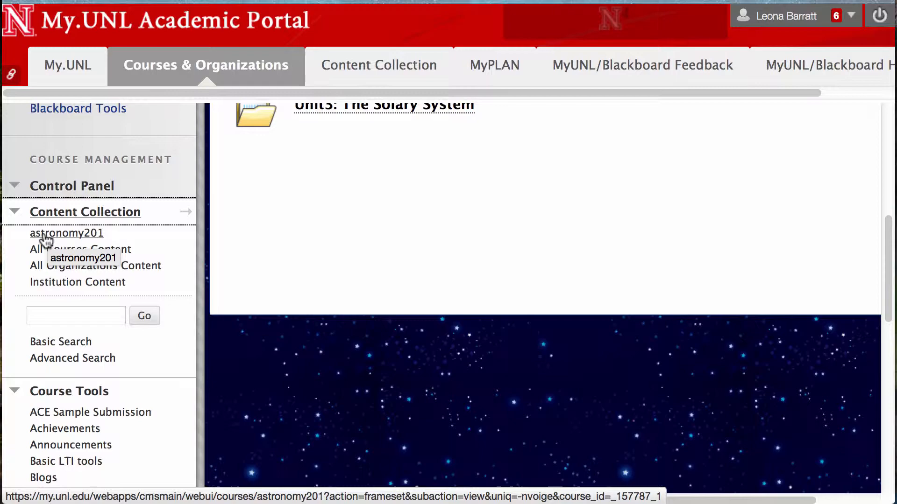
{"action": "left_click", "coordinate": [67, 232]}
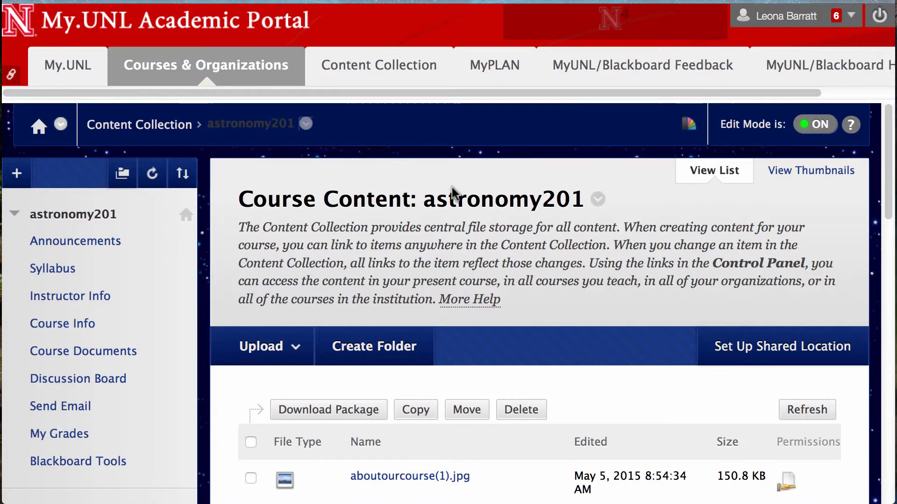
{"action": "scroll", "scroll_direction": "down", "scroll_amount": 3}
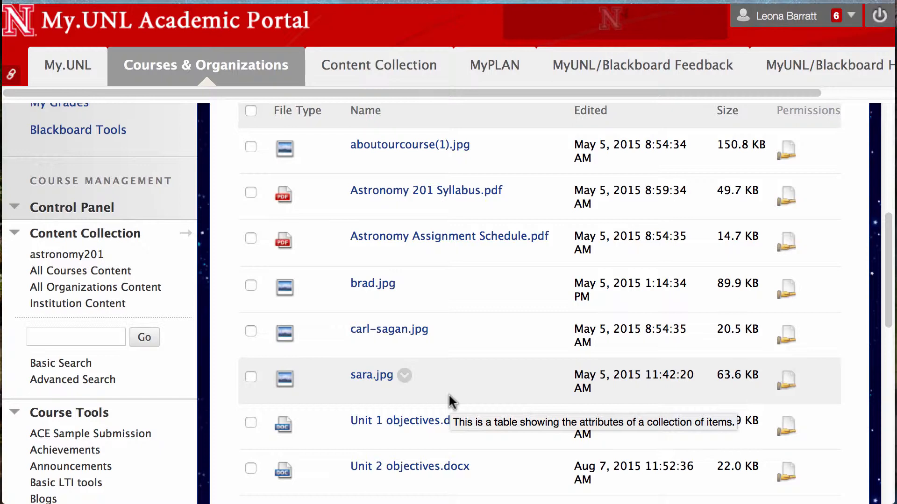
{"action": "scroll", "scroll_direction": "down", "scroll_amount": 3}
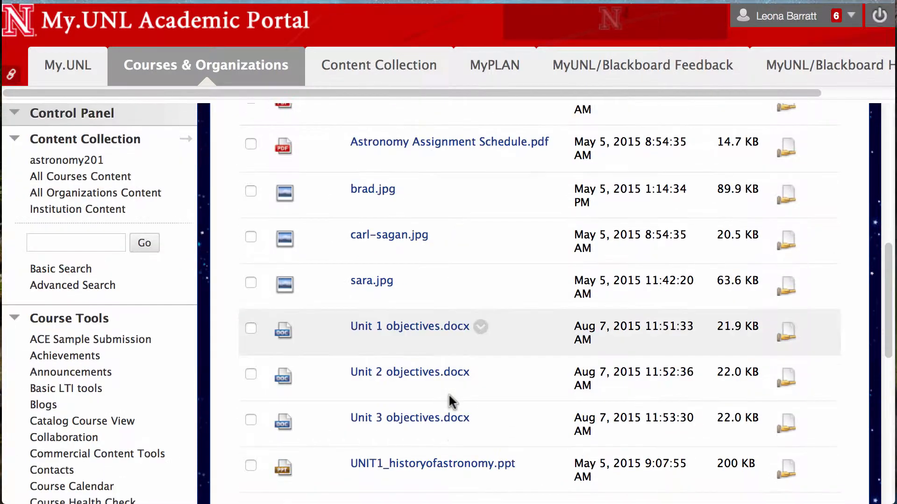
{"action": "mouse_move", "coordinate": [410, 326]}
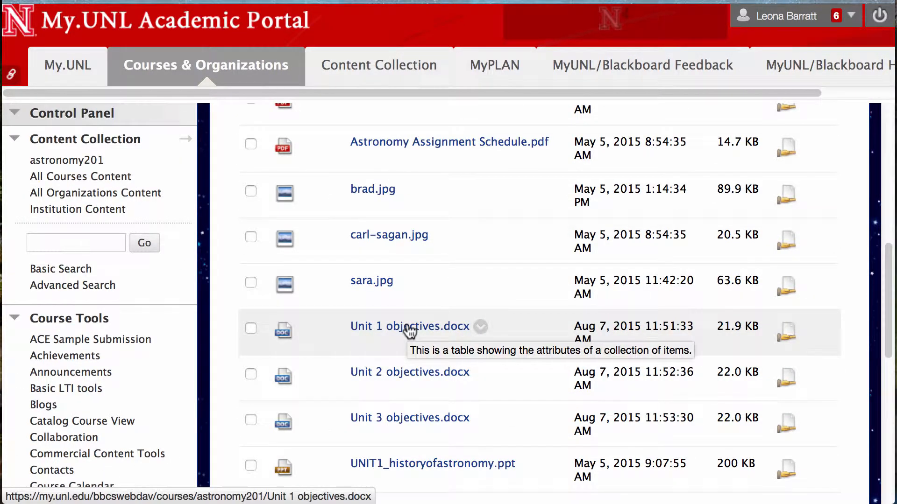
{"action": "mouse_move", "coordinate": [449, 473]}
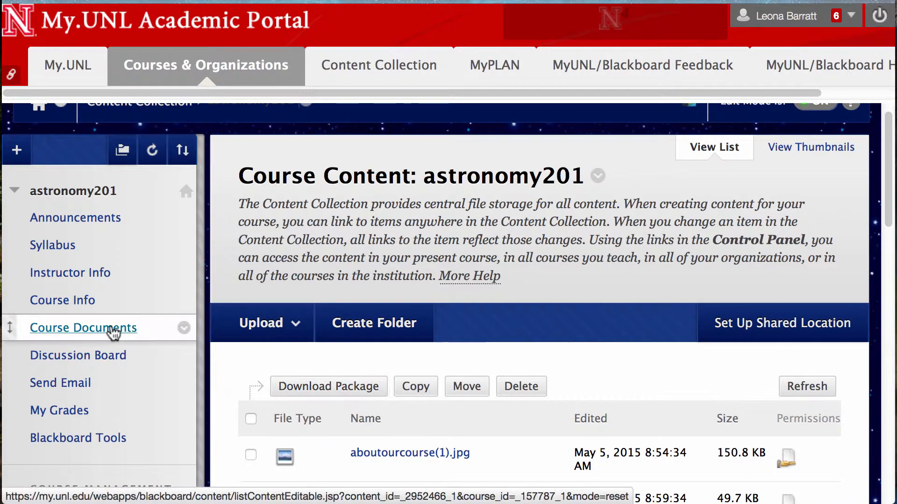
Browse Unit 1: History of Astronomy in Course Documents: objectives, goals, lecture, assignment, readings
{"action": "left_click", "coordinate": [83, 328]}
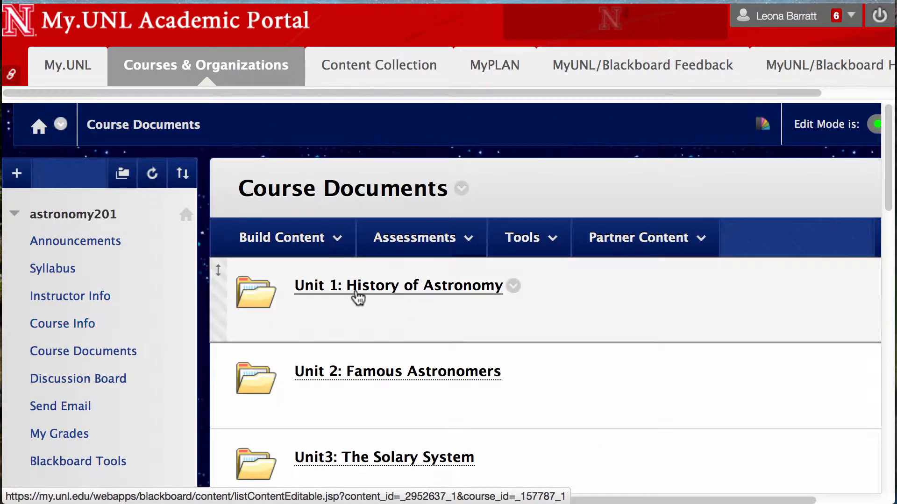
{"action": "left_click", "coordinate": [397, 285]}
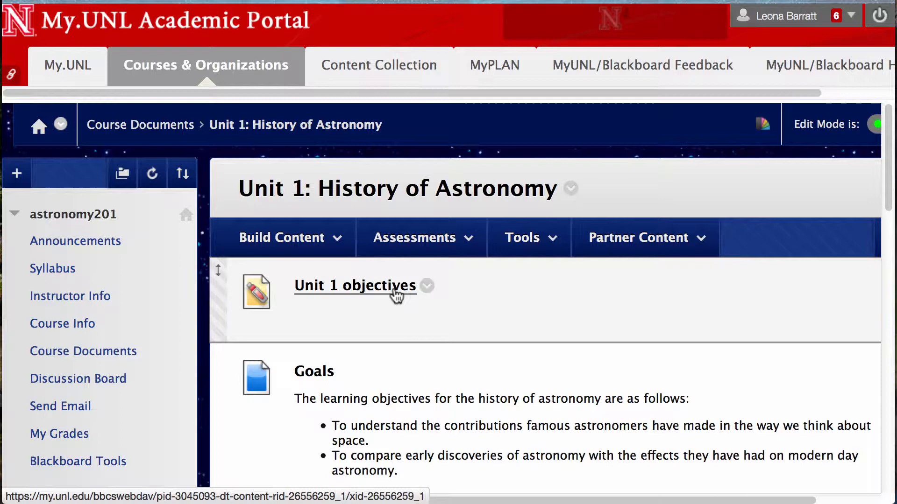
{"action": "scroll", "scroll_direction": "down", "scroll_amount": 3}
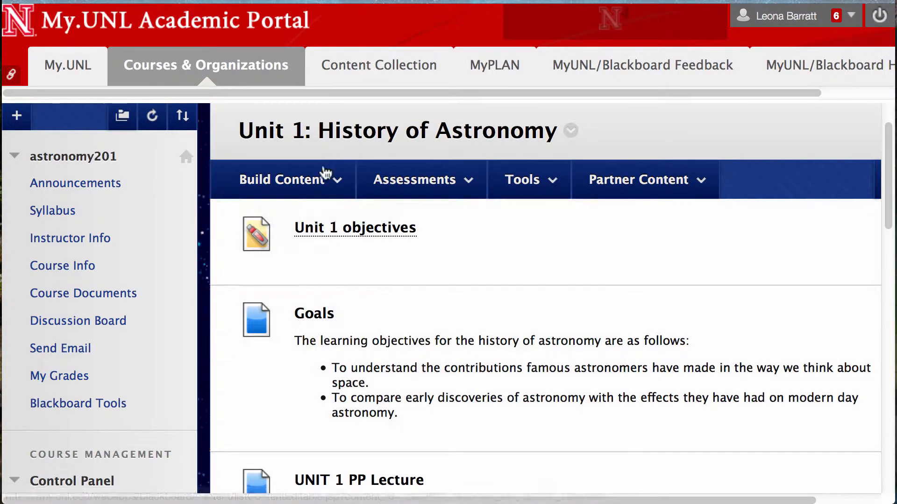
{"action": "left_click", "coordinate": [282, 179]}
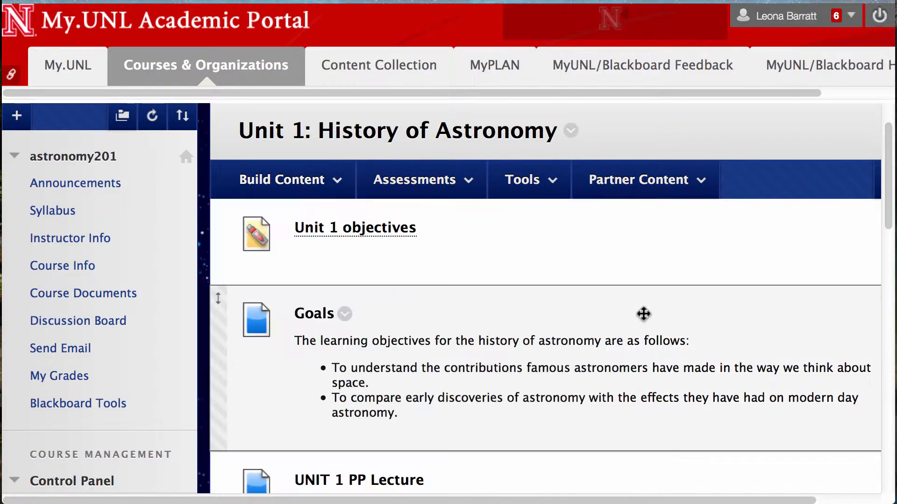
{"action": "scroll", "scroll_direction": "down", "scroll_amount": 3}
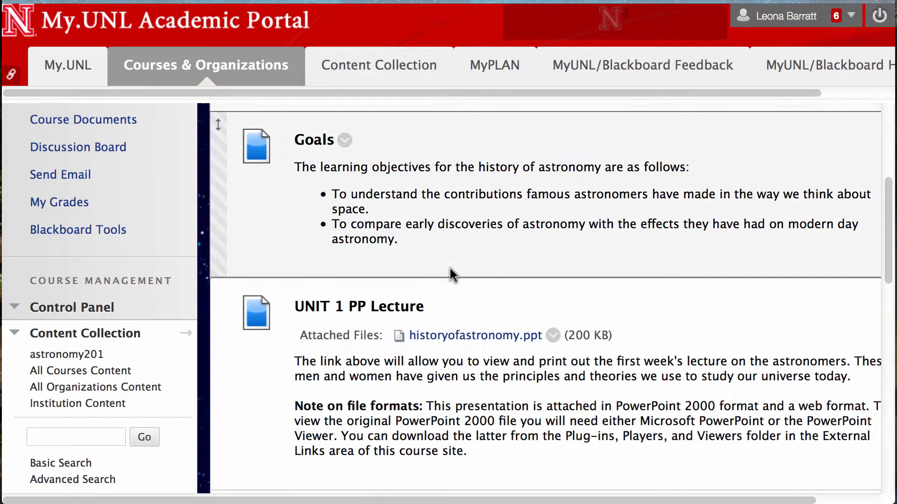
{"action": "scroll", "scroll_direction": "down", "scroll_amount": 3}
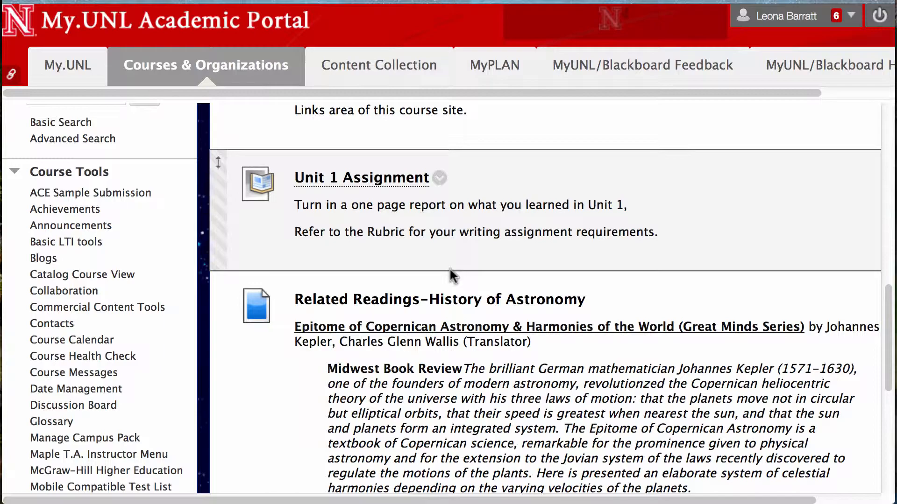
{"action": "scroll", "scroll_direction": "down", "scroll_amount": 3}
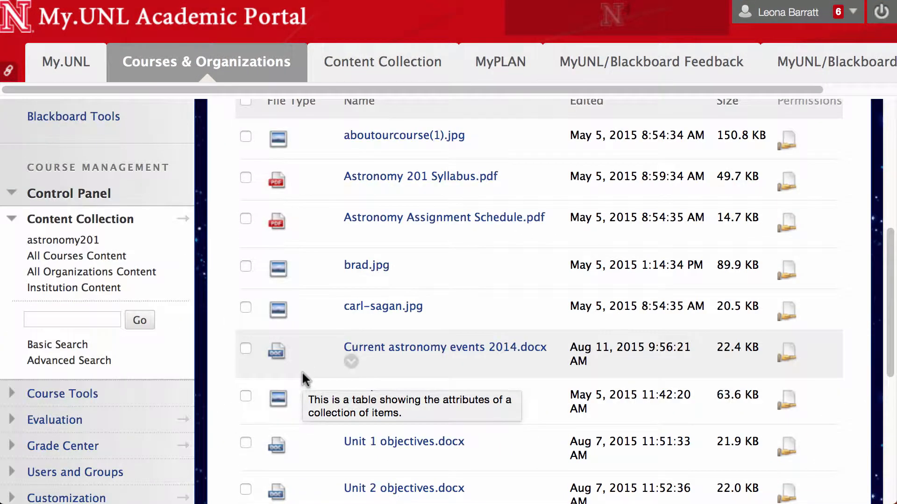
Scroll the astronomy201 file list to check every upload's edit date and size
{"action": "scroll", "scroll_direction": "down", "scroll_amount": 3}
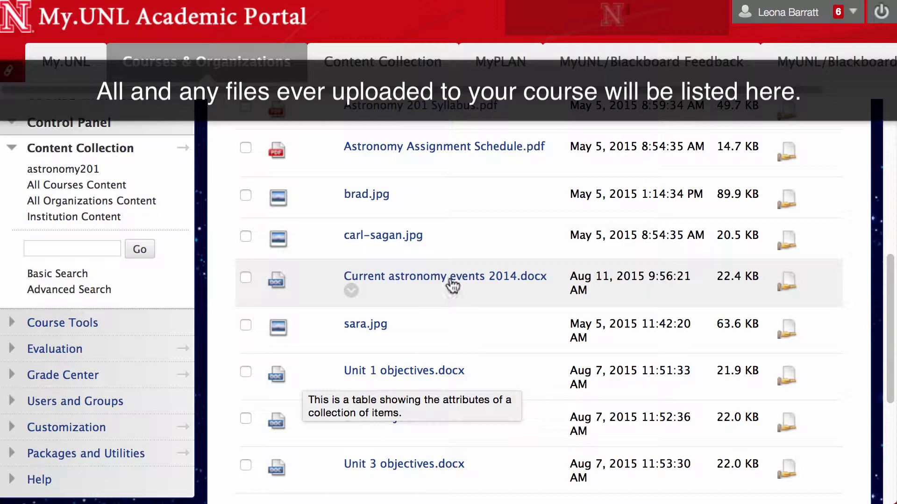
{"action": "mouse_move", "coordinate": [379, 288]}
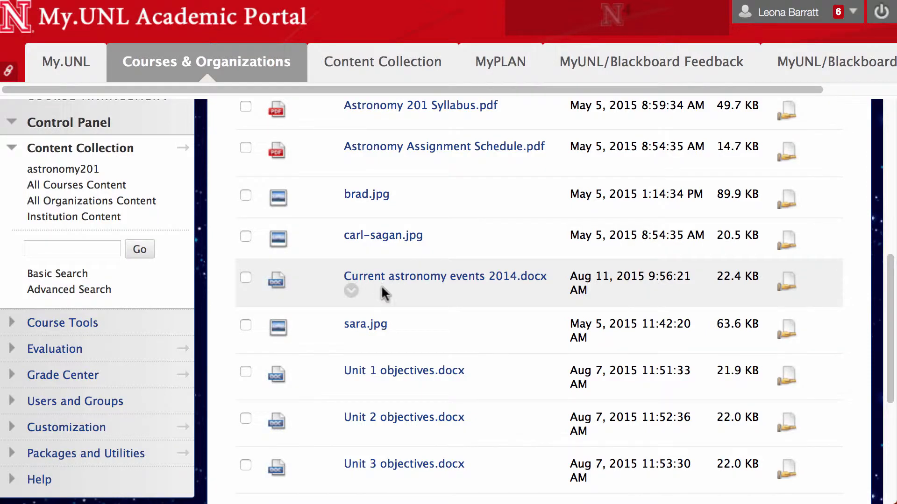
{"action": "scroll", "scroll_direction": "up", "scroll_amount": 3}
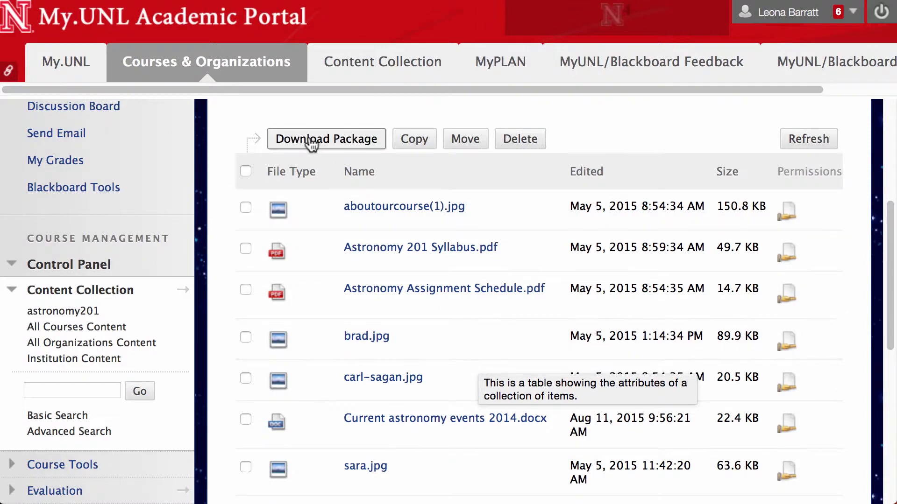
Select every astronomy201 file and download them together as one package
{"action": "left_click", "coordinate": [247, 171]}
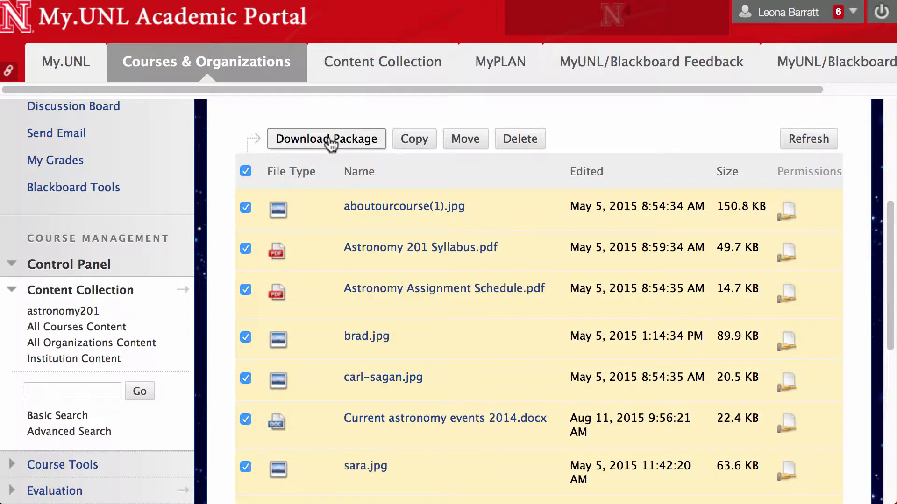
{"action": "left_click", "coordinate": [246, 171]}
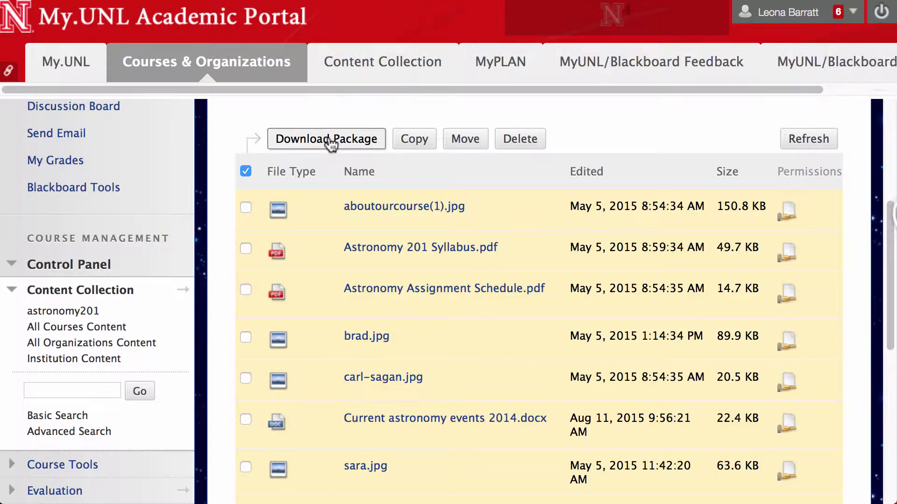
{"action": "left_click", "coordinate": [326, 139]}
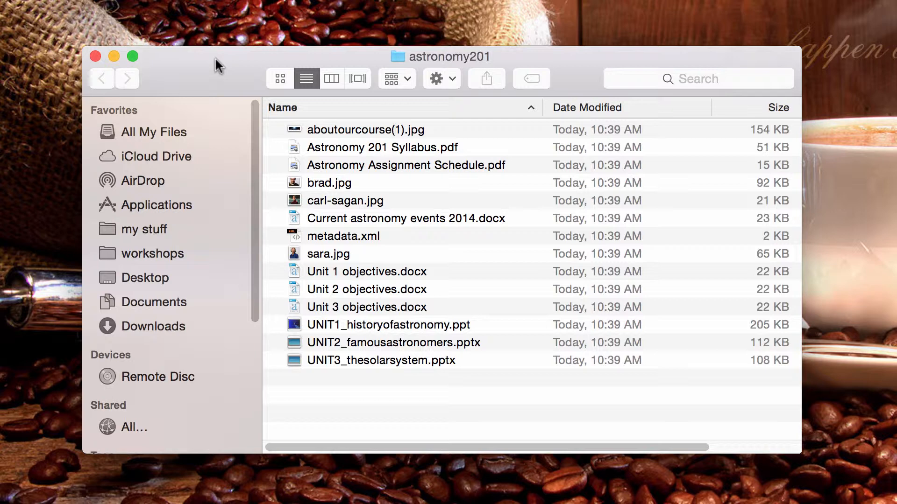
{"action": "mouse_move", "coordinate": [418, 240]}
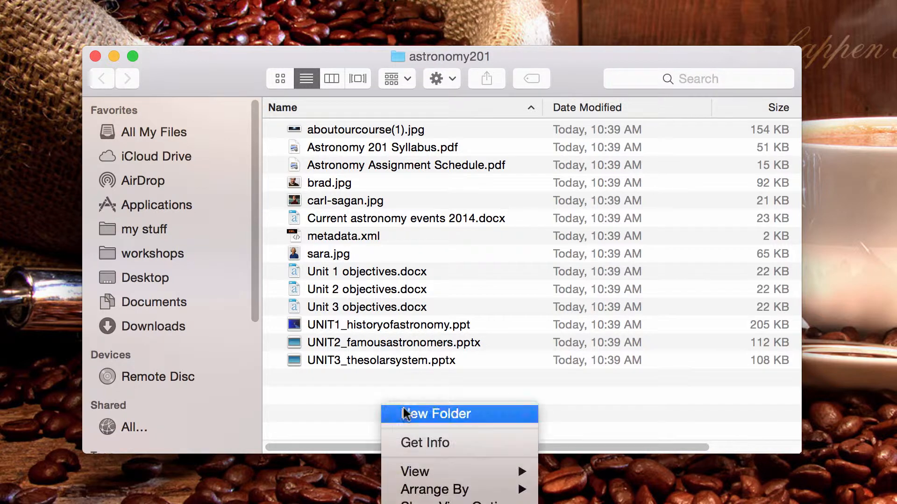
Name a new folder in astronomy201 'UNIT' to hold the unit files
{"action": "left_click", "coordinate": [435, 413]}
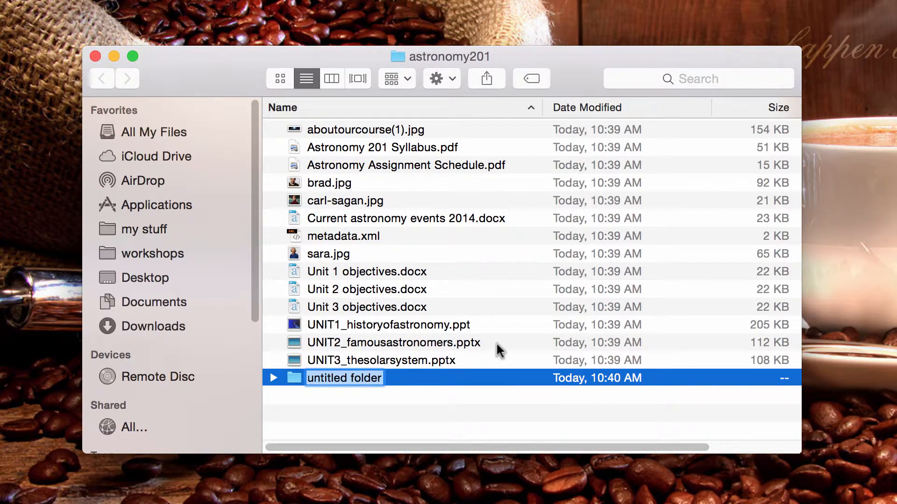
{"action": "type", "text": "UNIT 1"}
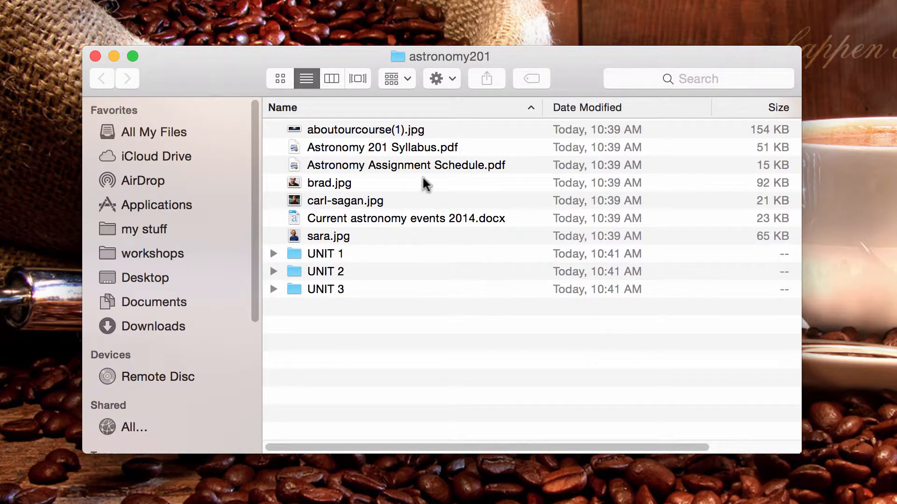
{"action": "mouse_move", "coordinate": [375, 222]}
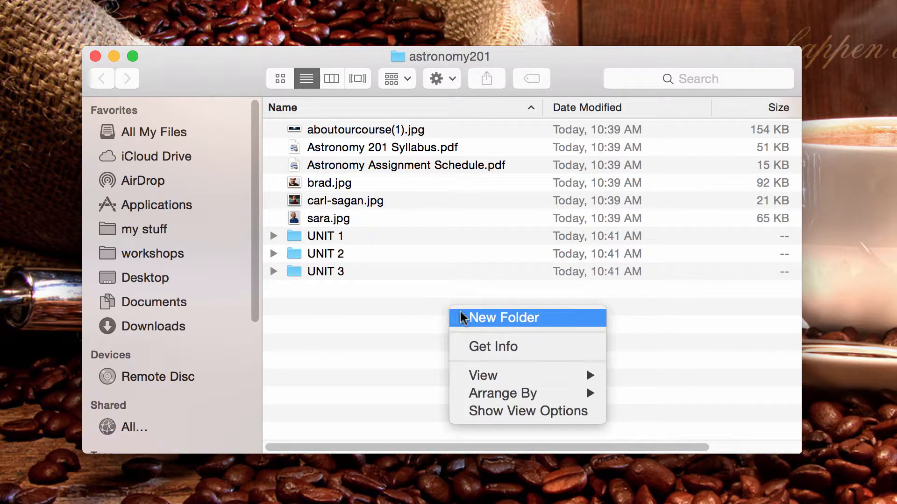
Create 'pics' and 'getting started' folders, moving the .jpg images and PDFs into them
{"action": "left_click", "coordinate": [504, 317]}
{"action": "type", "text": "pics"}
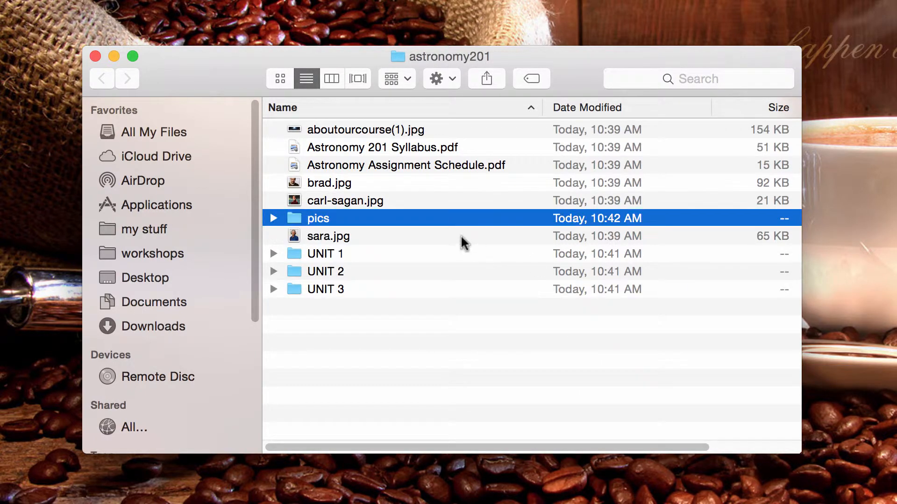
{"action": "left_click", "coordinate": [345, 201]}
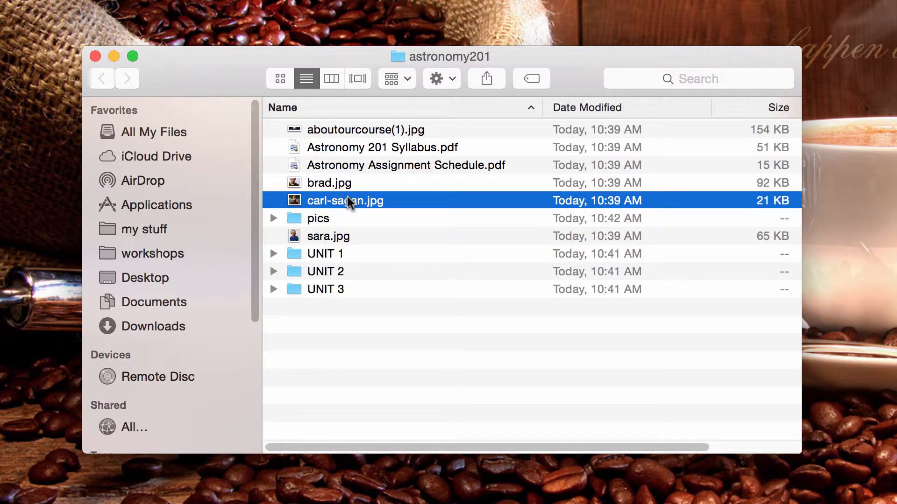
{"action": "type", "text": "ge"}
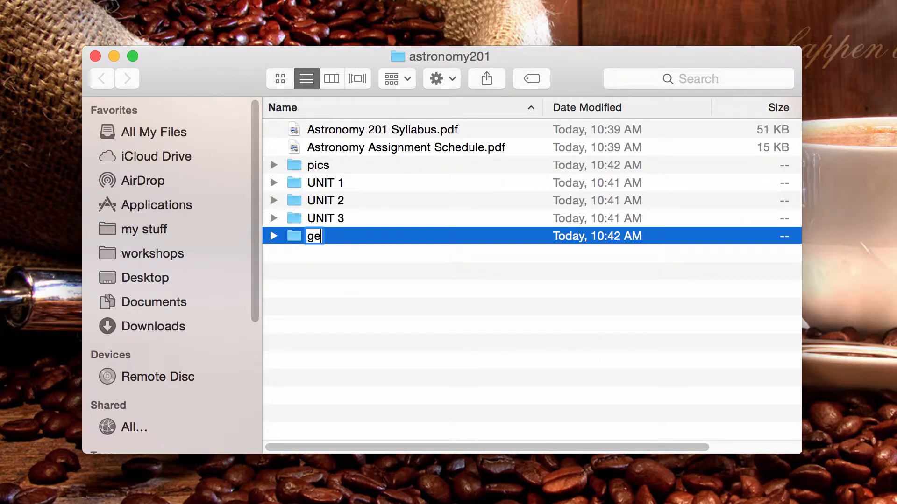
{"action": "type", "text": "tting"}
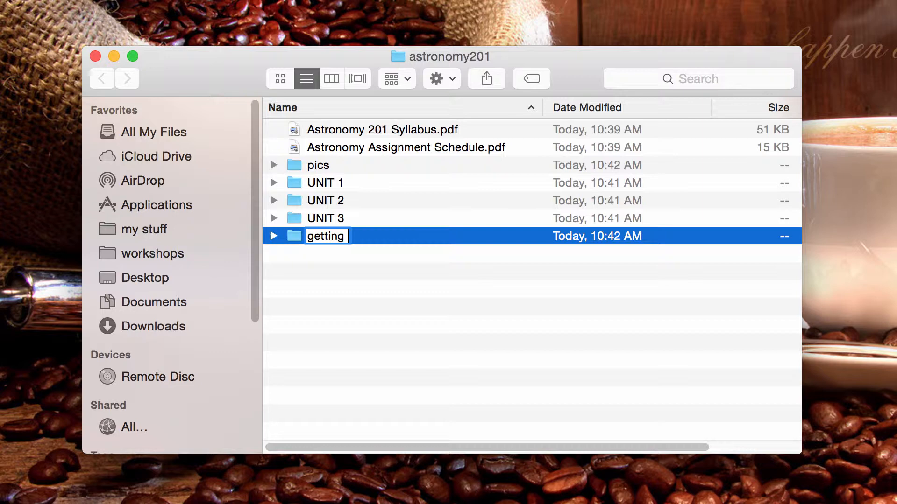
{"action": "type", "text": "started"}
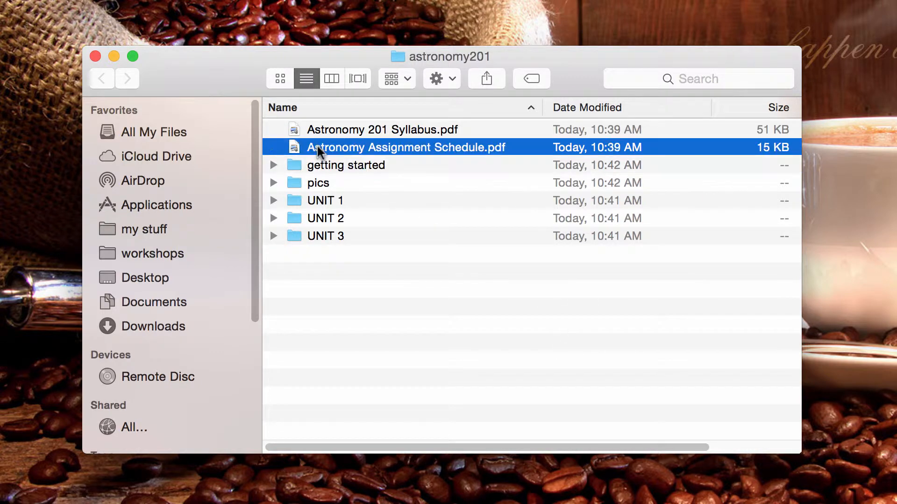
{"action": "left_click", "coordinate": [381, 130]}
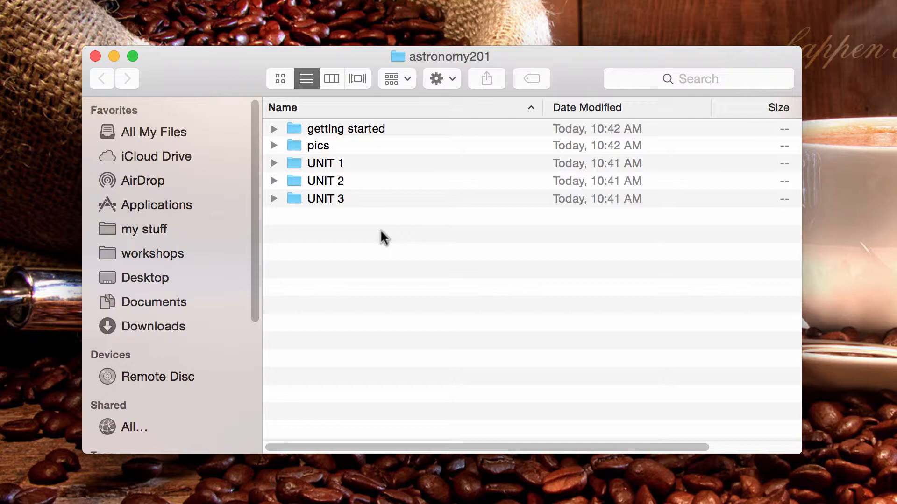
{"action": "mouse_move", "coordinate": [364, 224]}
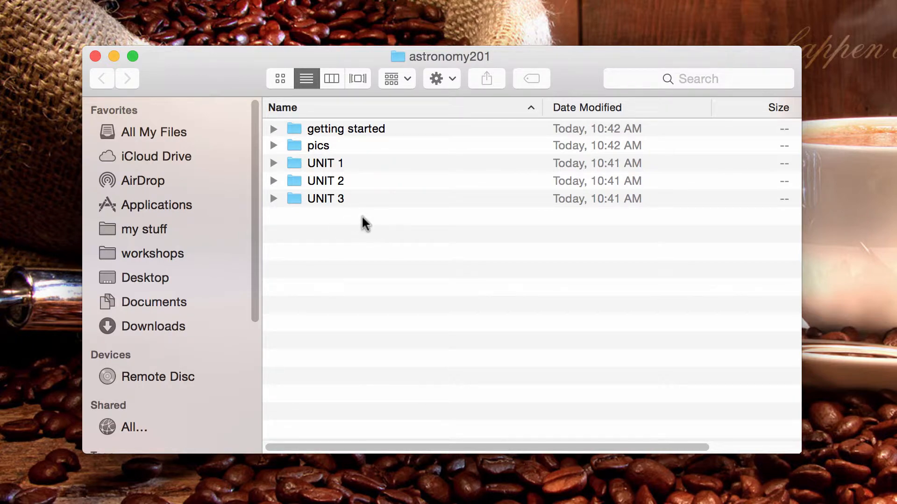
{"action": "right_click", "coordinate": [464, 223]}
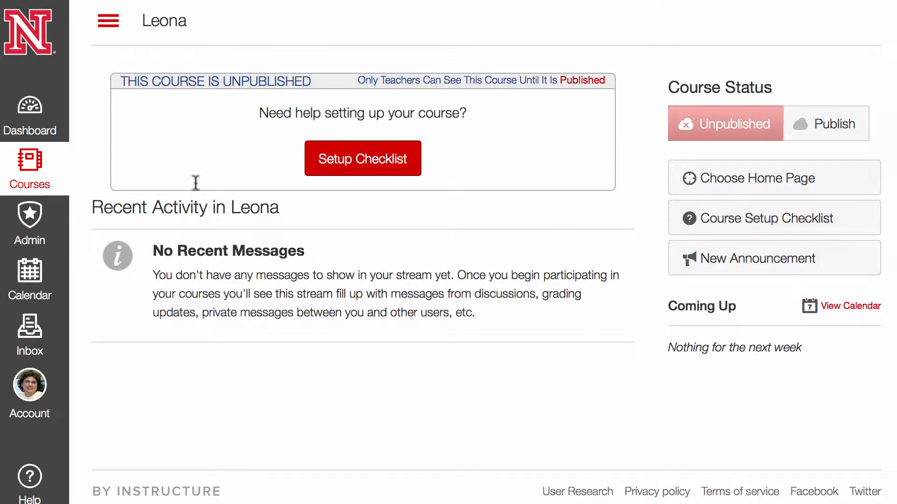
{"action": "mouse_move", "coordinate": [108, 21]}
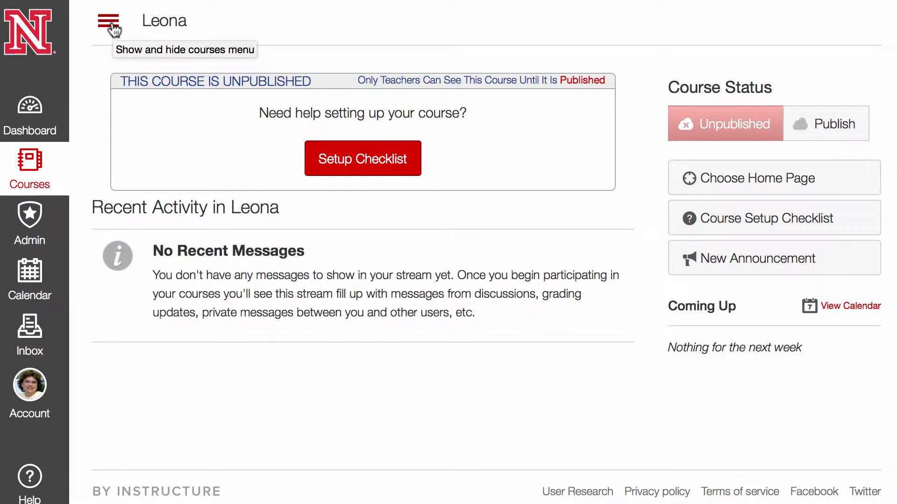
Upload astronomy201.zip to the Leona course Files and expand its contents there
{"action": "left_click", "coordinate": [108, 21]}
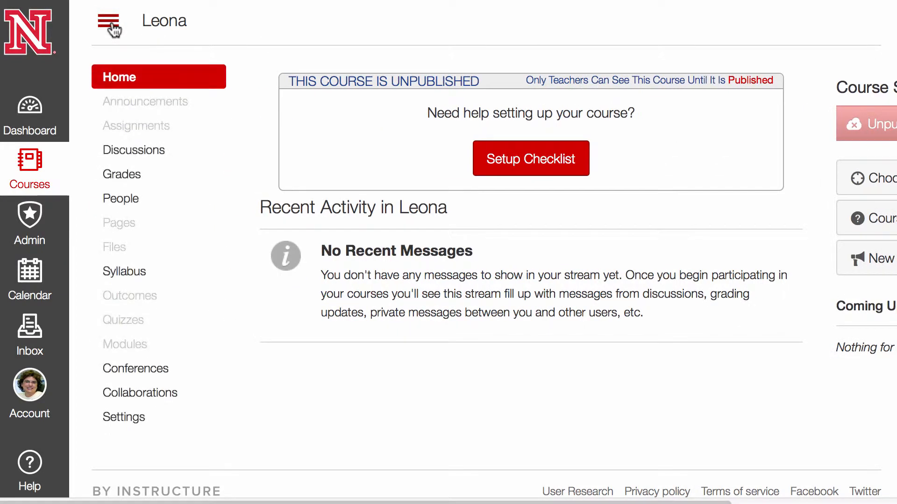
{"action": "left_click", "coordinate": [123, 417]}
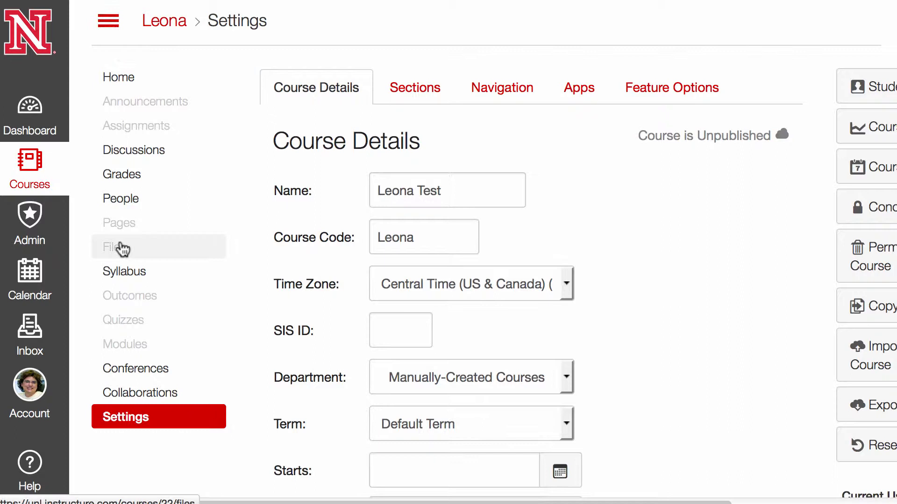
{"action": "left_click", "coordinate": [117, 247]}
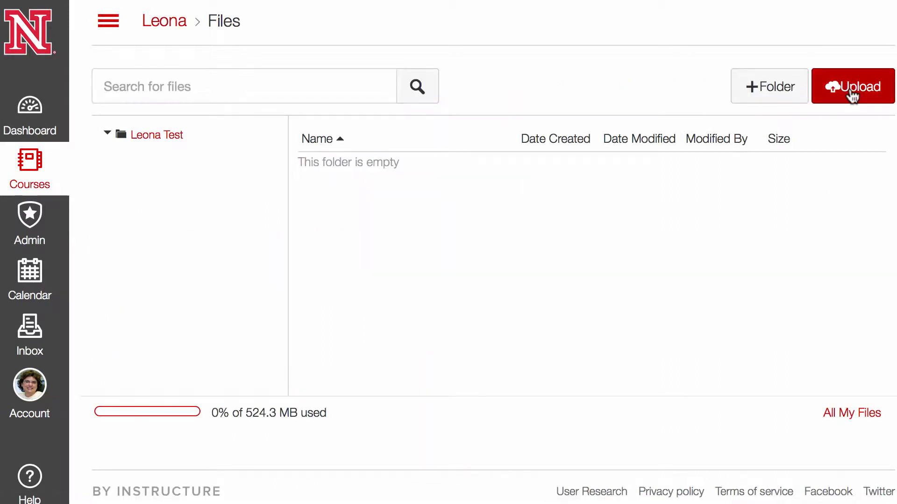
{"action": "left_click", "coordinate": [852, 86]}
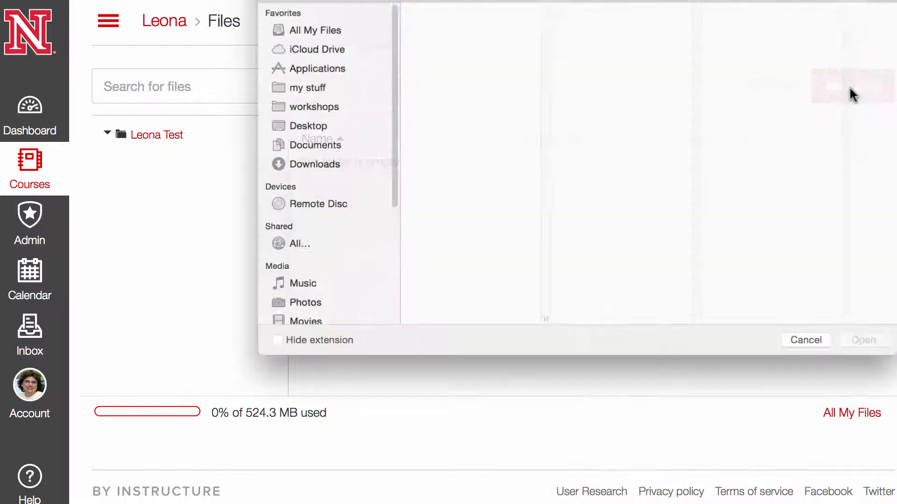
{"action": "left_click", "coordinate": [343, 104]}
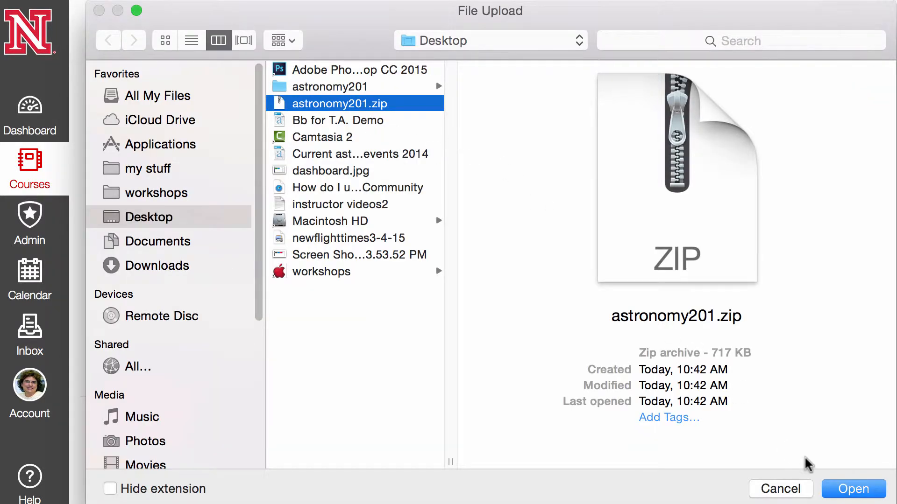
{"action": "left_click", "coordinate": [853, 489]}
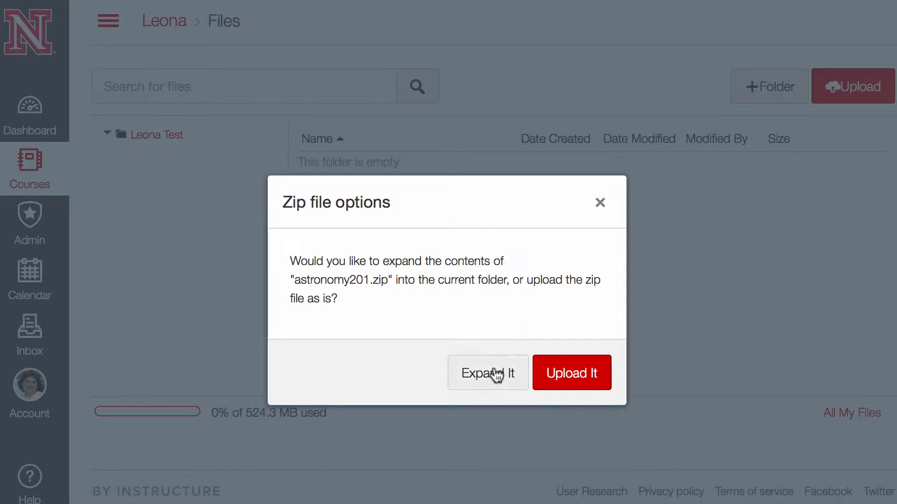
{"action": "left_click", "coordinate": [487, 373]}
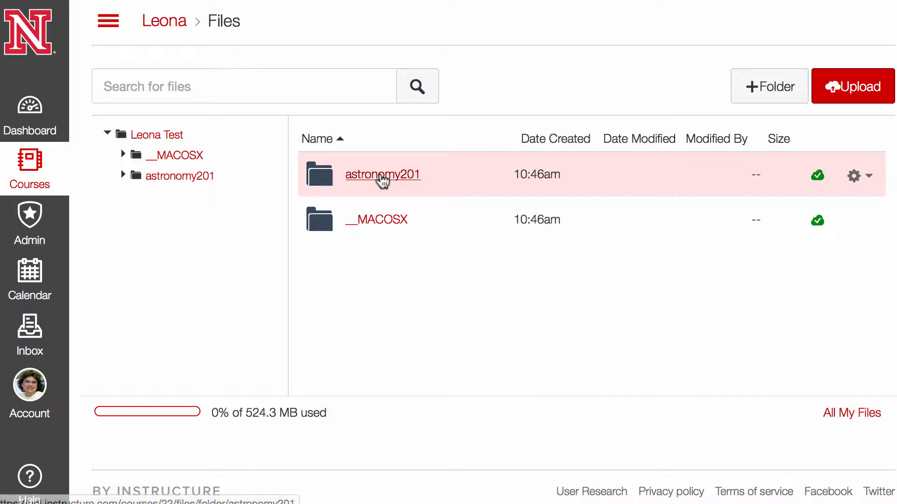
Check the UNIT 1 folder, then delete .DS_Store from the astronomy201 folder
{"action": "left_click", "coordinate": [382, 174]}
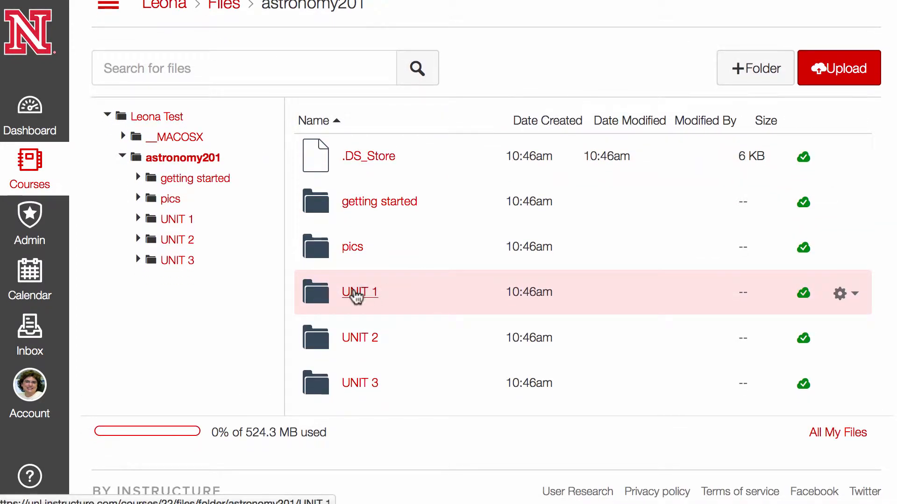
{"action": "left_click", "coordinate": [359, 291]}
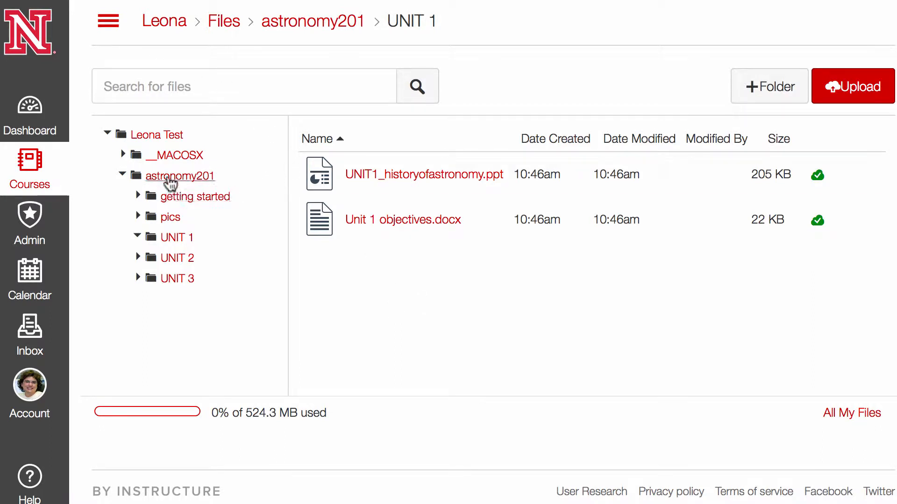
{"action": "left_click", "coordinate": [312, 20]}
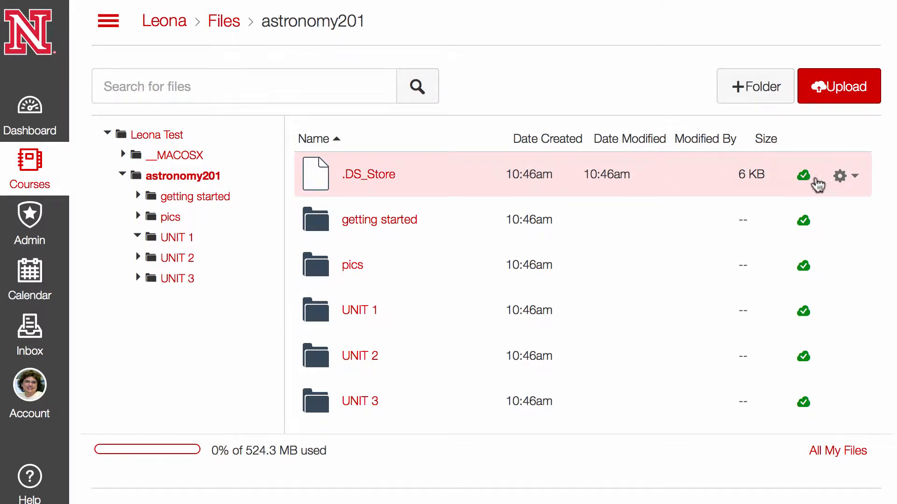
{"action": "left_click", "coordinate": [838, 175]}
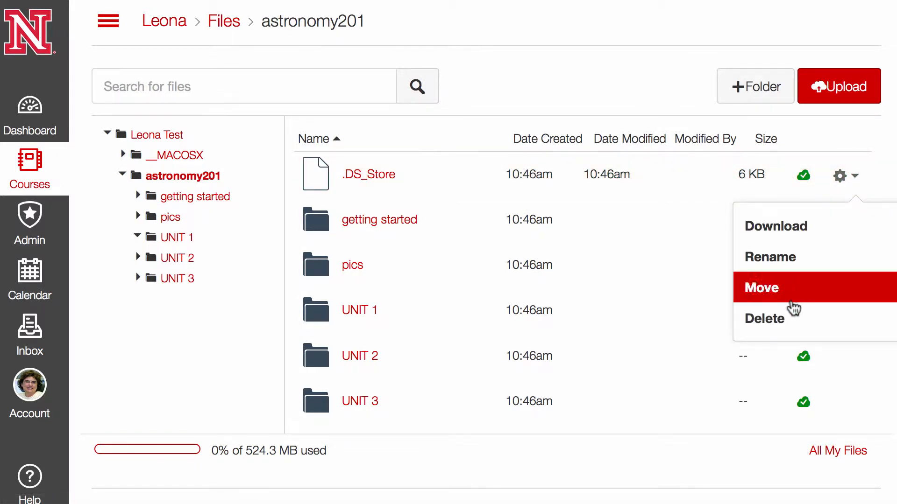
{"action": "left_click", "coordinate": [764, 318]}
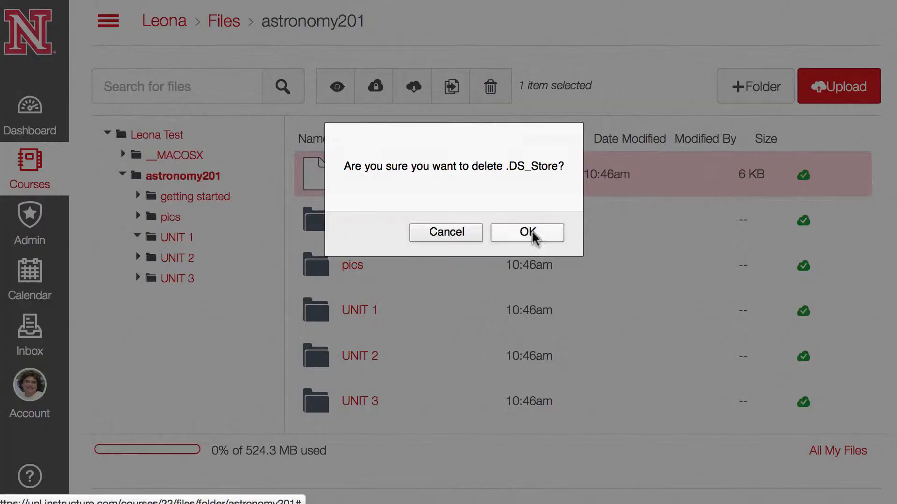
{"action": "left_click", "coordinate": [525, 232]}
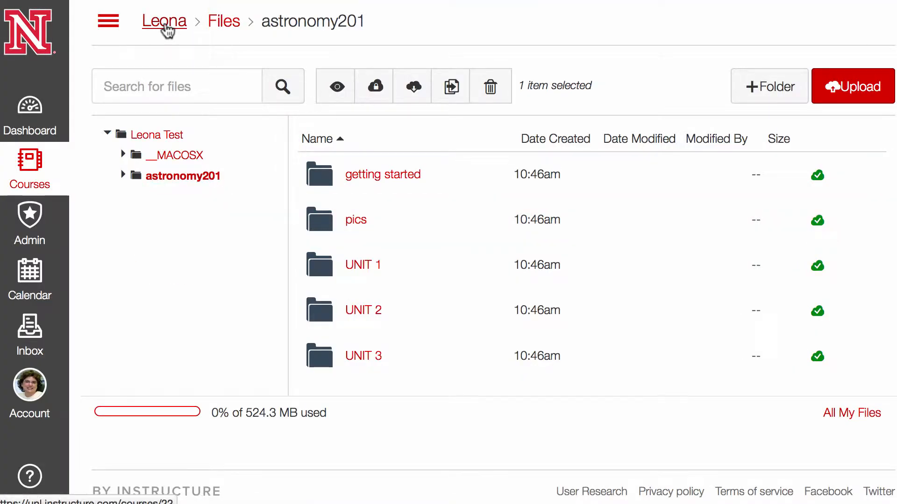
{"action": "left_click", "coordinate": [164, 21]}
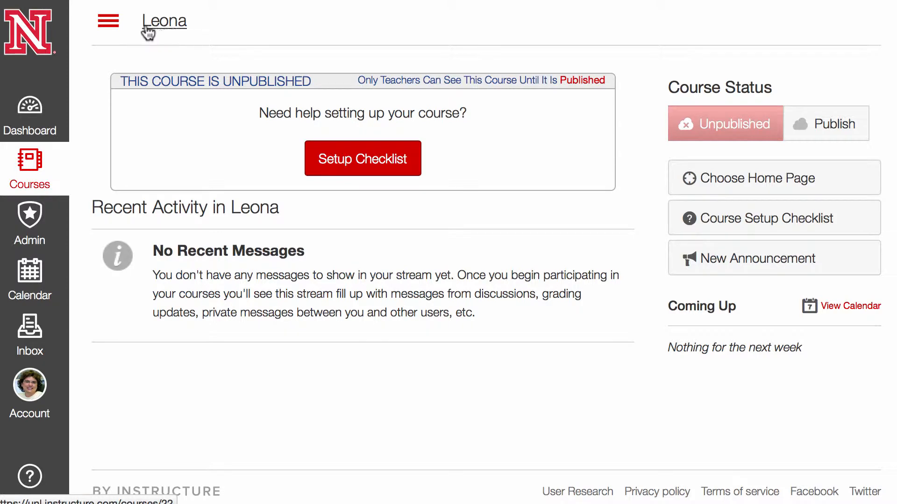
{"action": "left_click", "coordinate": [108, 21]}
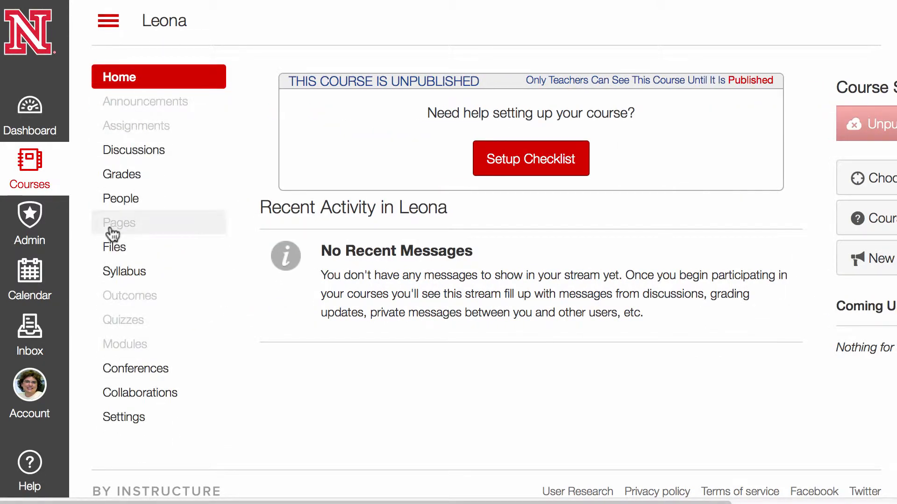
{"action": "left_click", "coordinate": [114, 247]}
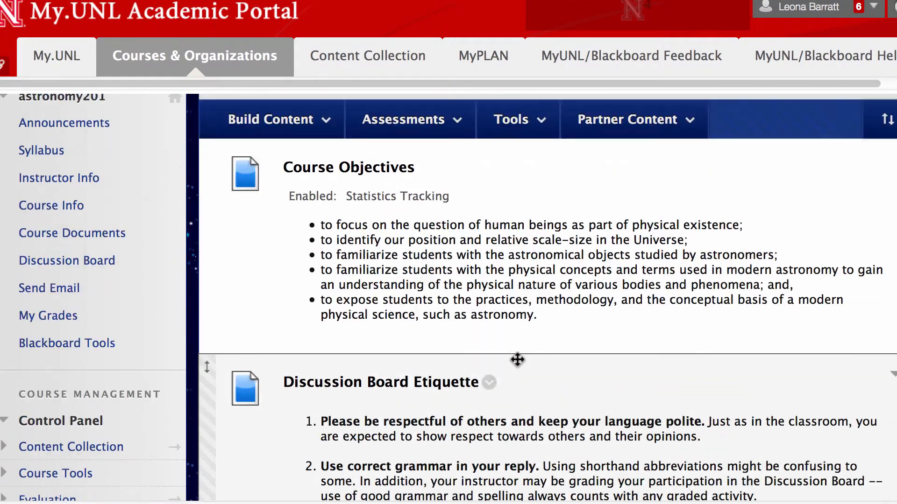
Go to the Leona course's empty Modules page in Canvas
{"action": "left_click", "coordinate": [270, 119]}
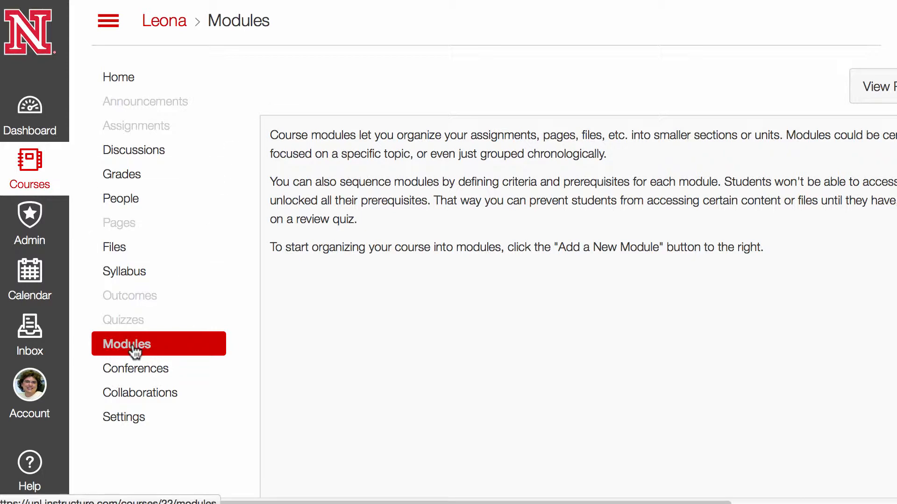
Add a new module named 'Getting Started' to the Leona course
{"action": "left_click", "coordinate": [836, 86]}
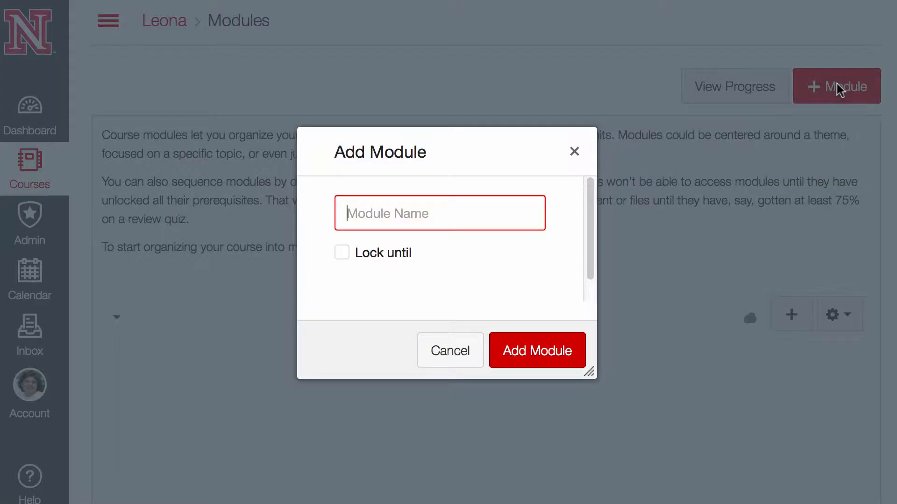
{"action": "left_click", "coordinate": [438, 214]}
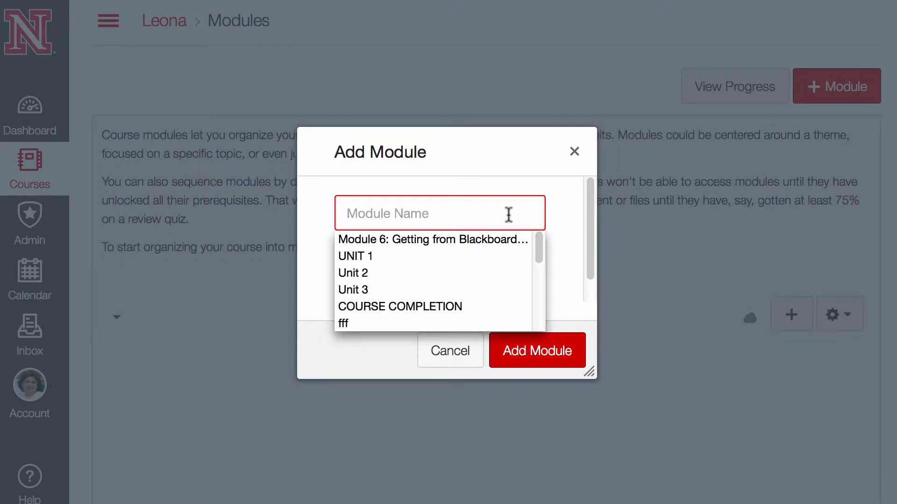
{"action": "type", "text": "Getting"}
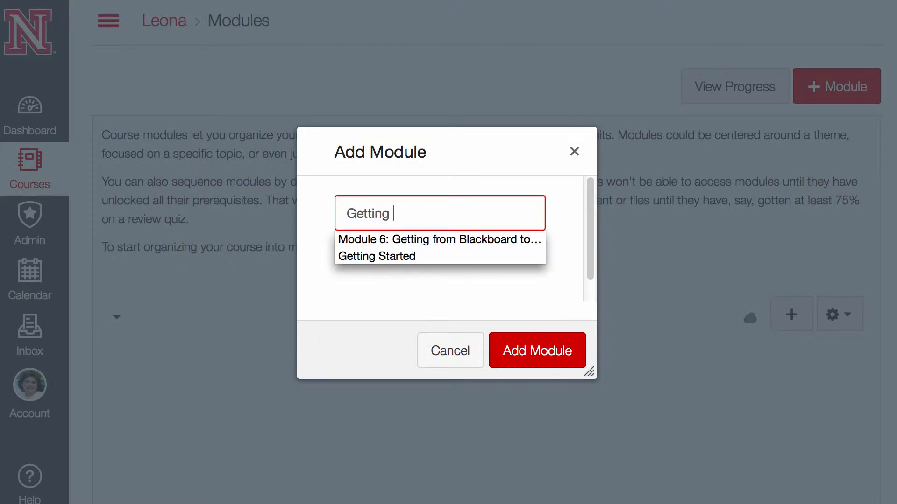
{"action": "left_click", "coordinate": [376, 255]}
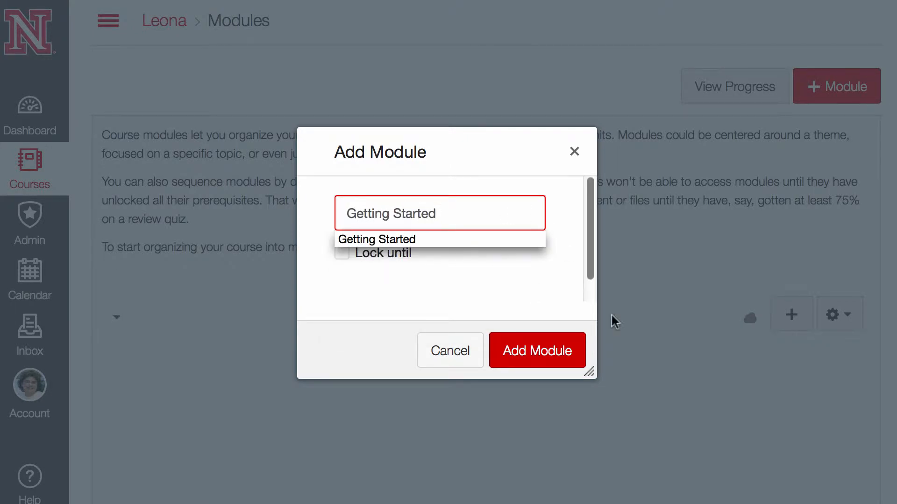
{"action": "left_click", "coordinate": [537, 350]}
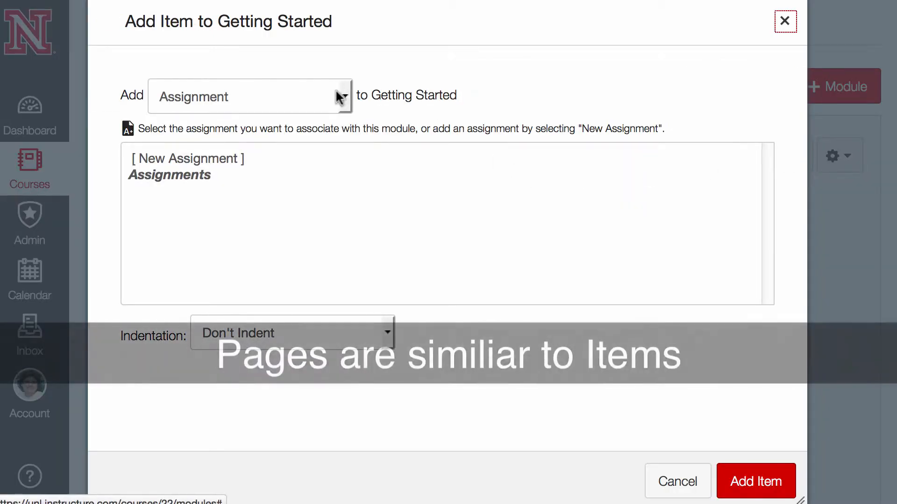
Add a new content page named 'Course Objectives' to the Getting Started module
{"action": "left_click", "coordinate": [250, 95]}
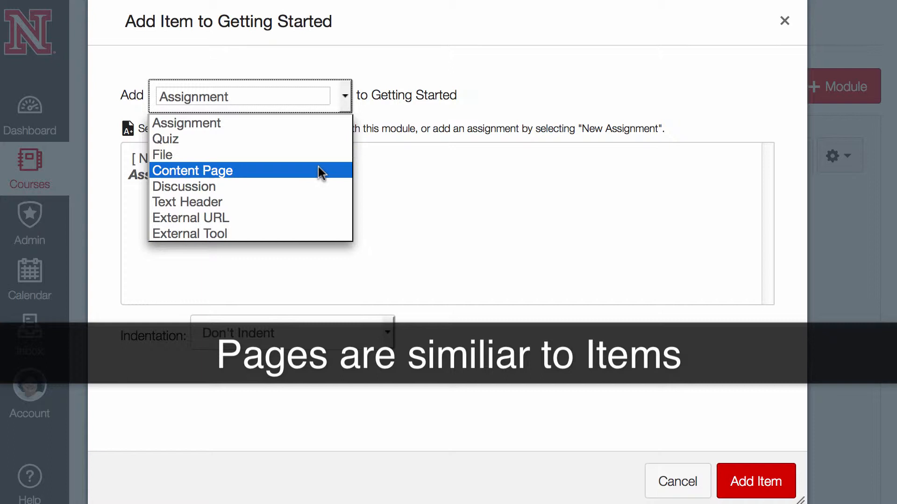
{"action": "left_click", "coordinate": [192, 170]}
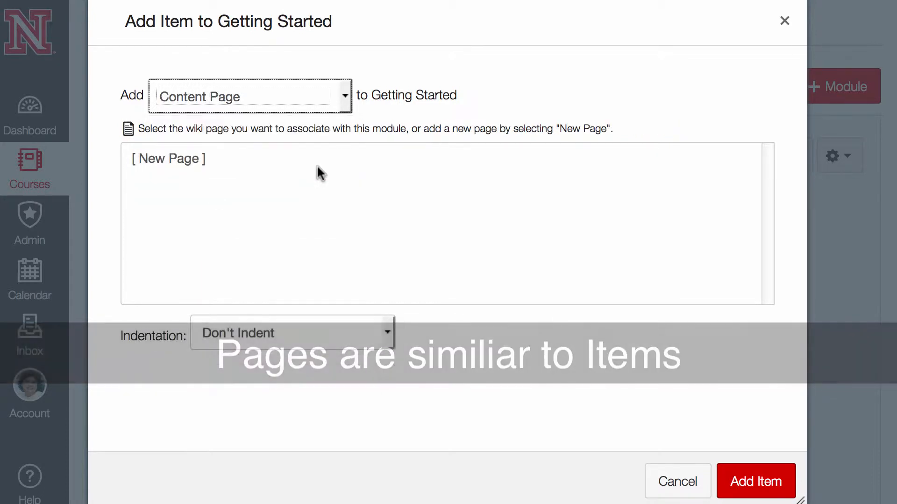
{"action": "type", "text": "C"}
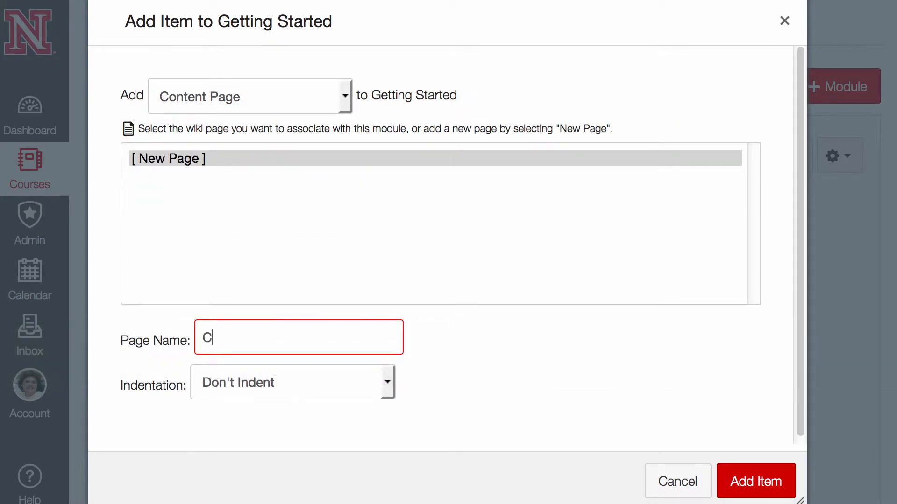
{"action": "type", "text": "ourse Obje"}
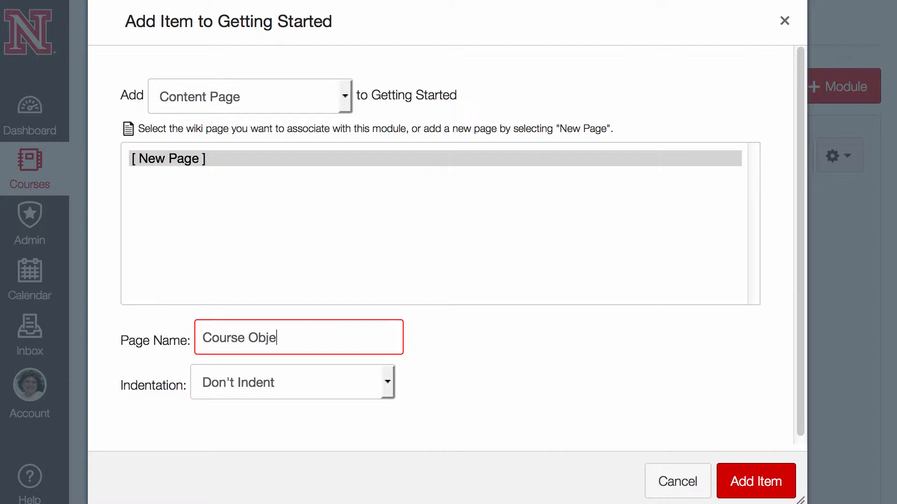
{"action": "type", "text": "ctives"}
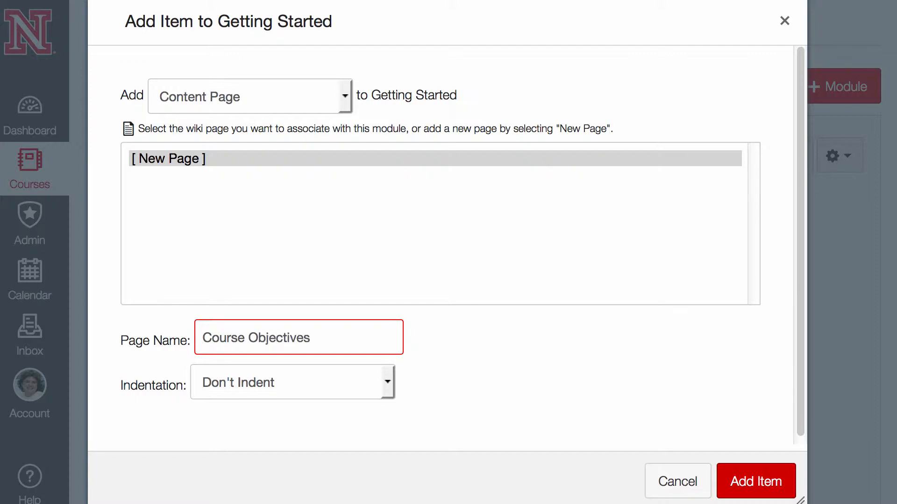
{"action": "left_click", "coordinate": [755, 481]}
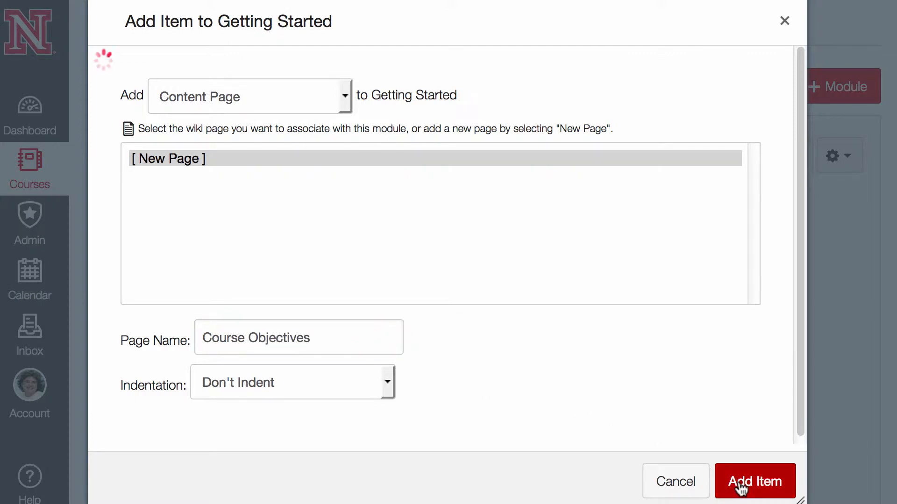
Open the new Course Objectives page in edit mode
{"action": "left_click", "coordinate": [755, 481]}
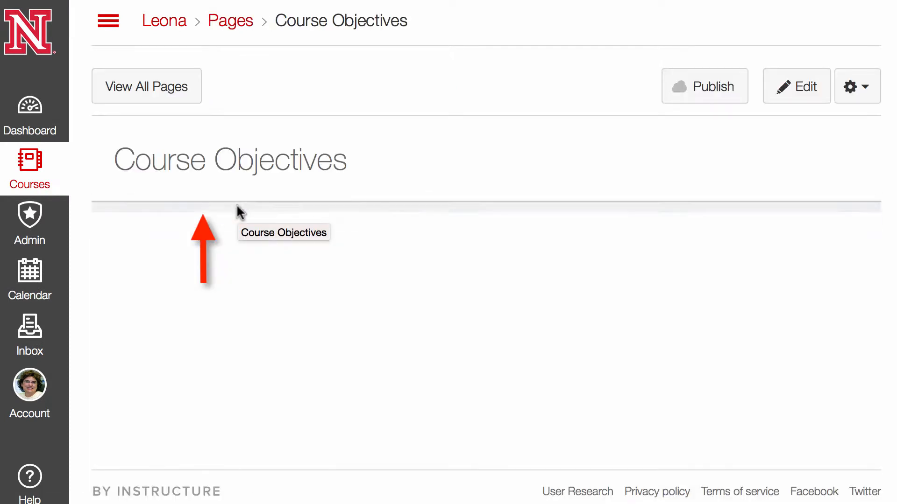
{"action": "left_click", "coordinate": [795, 86]}
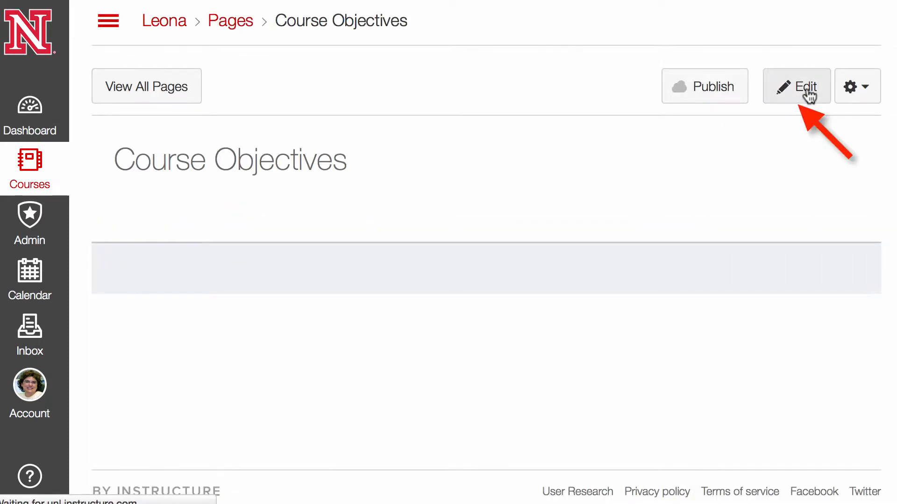
{"action": "left_click", "coordinate": [796, 87]}
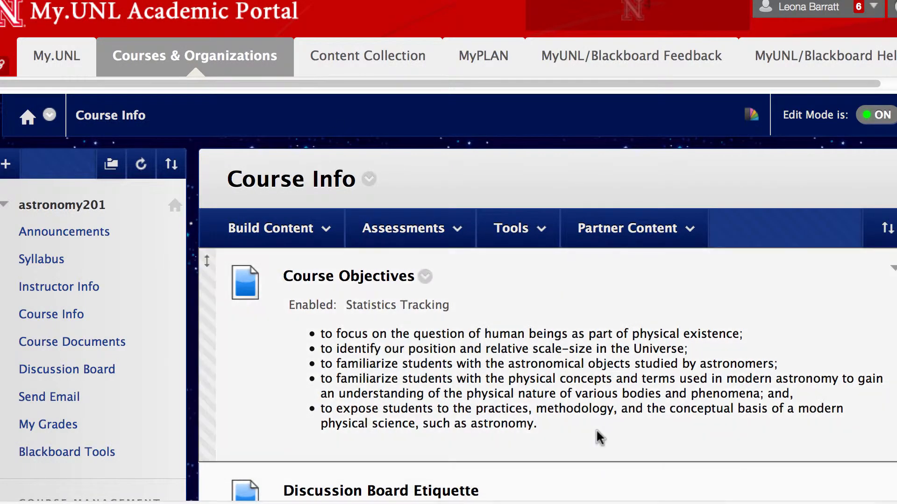
Select the five Course Objectives bullets in Blackboard's Course Info
{"action": "left_click_drag", "start_coordinate": [598, 439], "coordinate": [323, 333]}
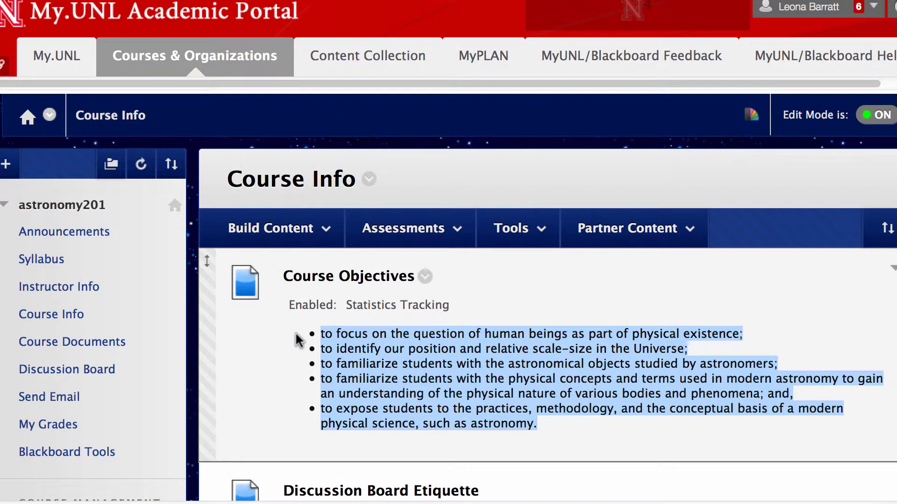
{"action": "mouse_move", "coordinate": [311, 334]}
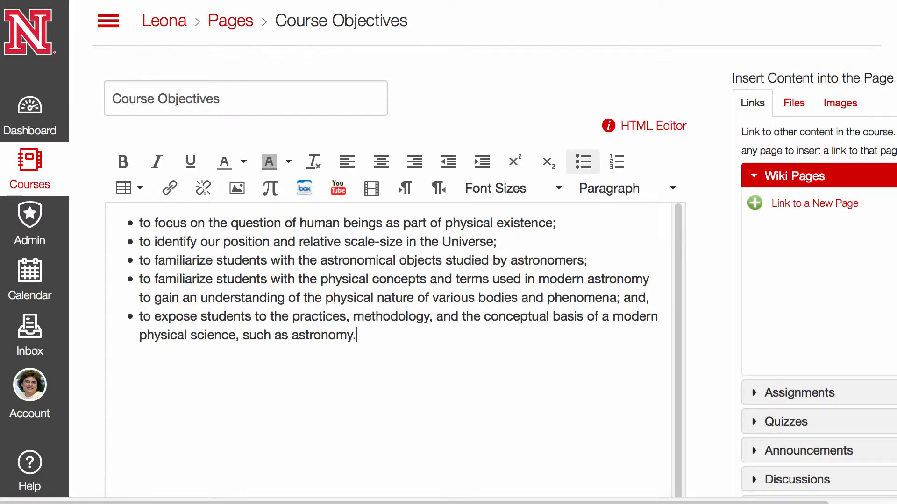
Save the Course Objectives page with its five bullets and show course navigation
{"action": "left_click", "coordinate": [661, 405]}
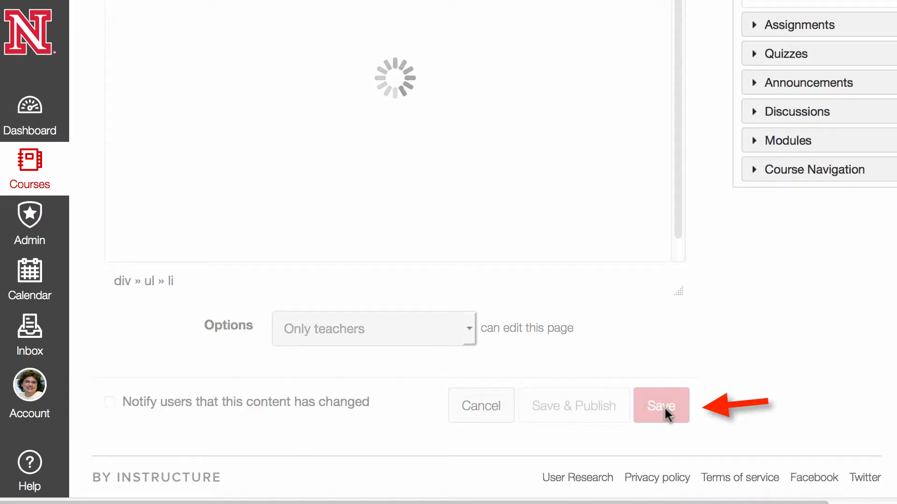
{"action": "left_click", "coordinate": [660, 405]}
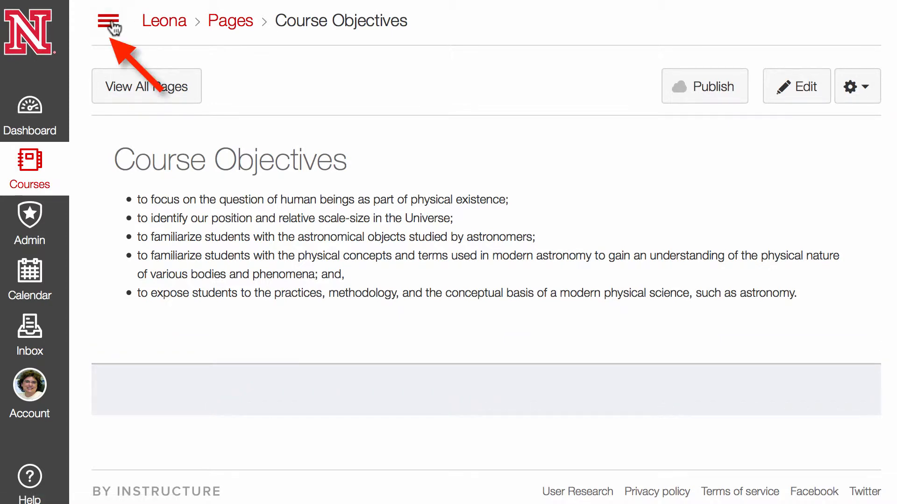
{"action": "left_click", "coordinate": [108, 21]}
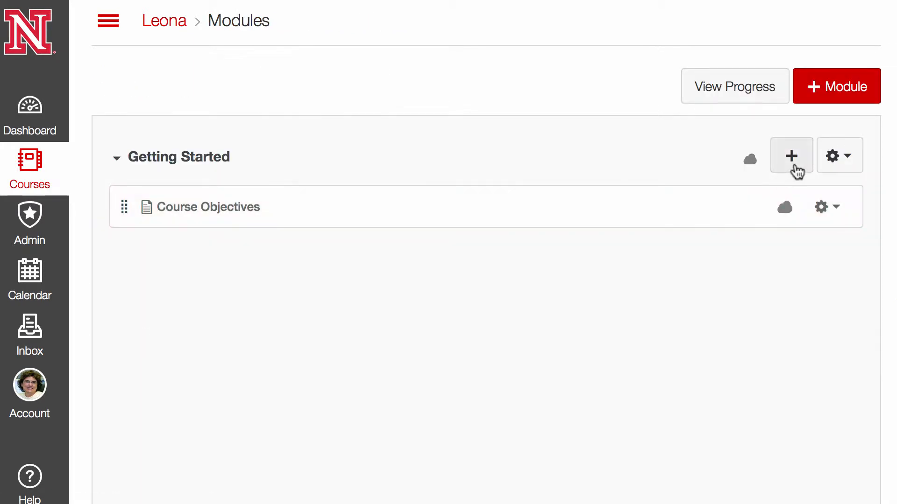
Add a new page named 'Discussion Board Etiquette' to Getting Started
{"action": "left_click", "coordinate": [791, 156]}
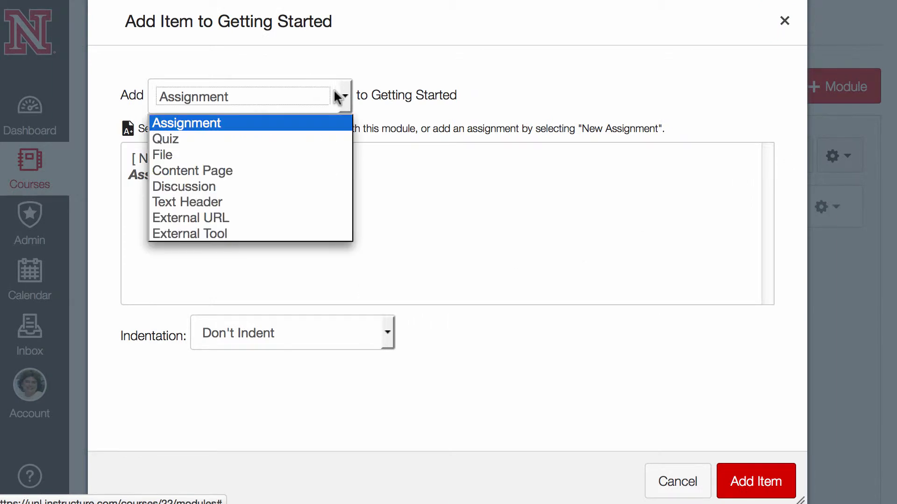
{"action": "left_click", "coordinate": [192, 171]}
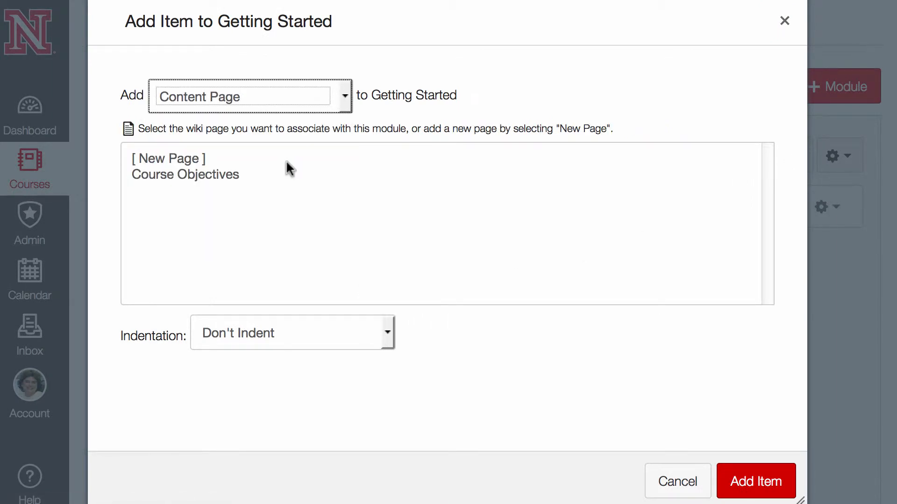
{"action": "left_click", "coordinate": [168, 158]}
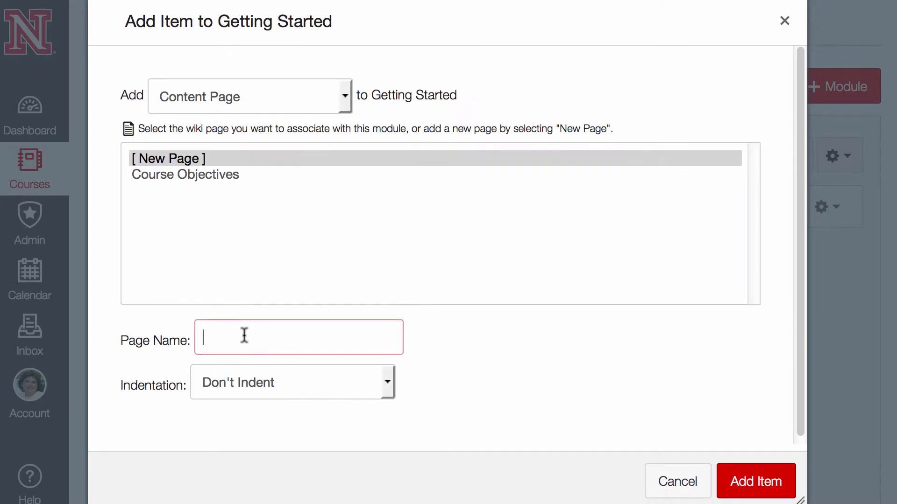
{"action": "type", "text": "Discussion Board Etiquette"}
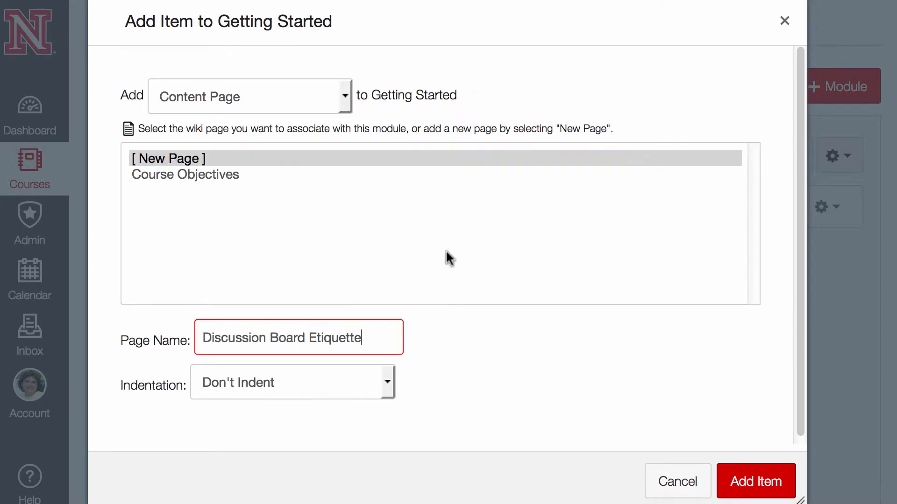
{"action": "left_click", "coordinate": [755, 481]}
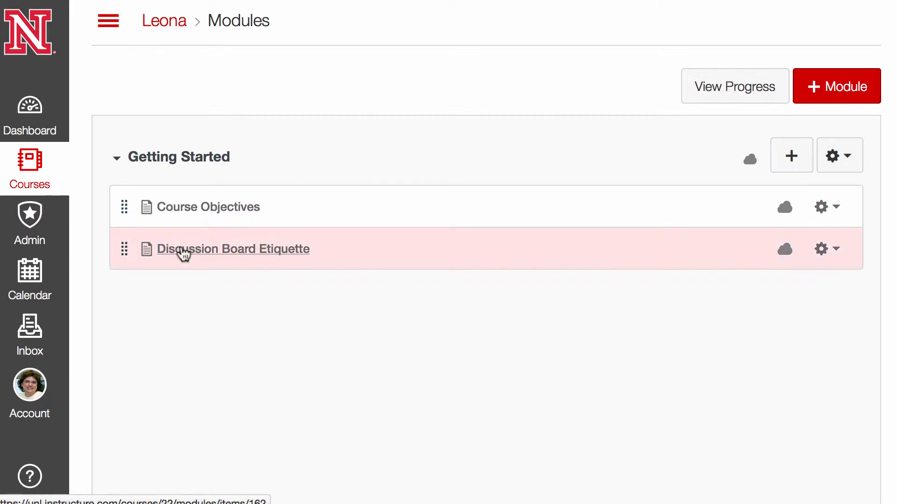
Put the two etiquette rules on the Discussion Board Etiquette page and save it
{"action": "left_click", "coordinate": [232, 249]}
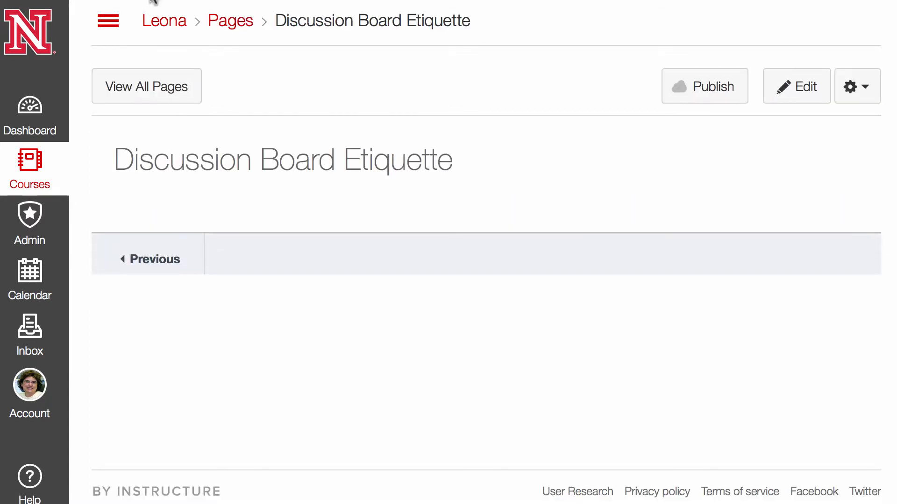
{"action": "left_click", "coordinate": [795, 87]}
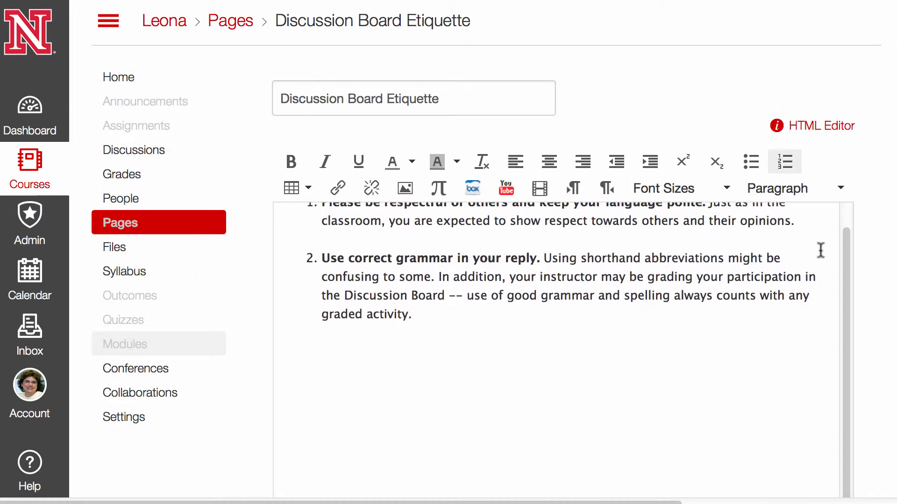
{"action": "scroll", "scroll_direction": "down", "scroll_amount": 3}
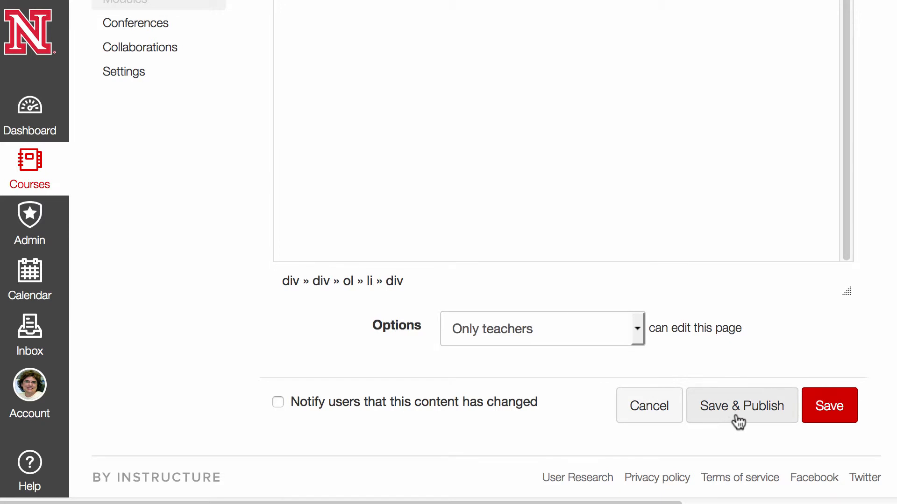
{"action": "left_click", "coordinate": [828, 405]}
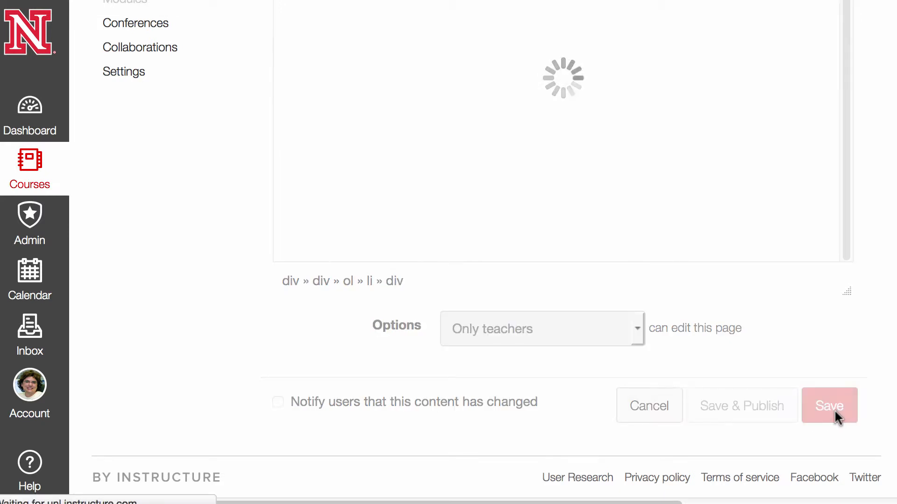
{"action": "left_click", "coordinate": [829, 405]}
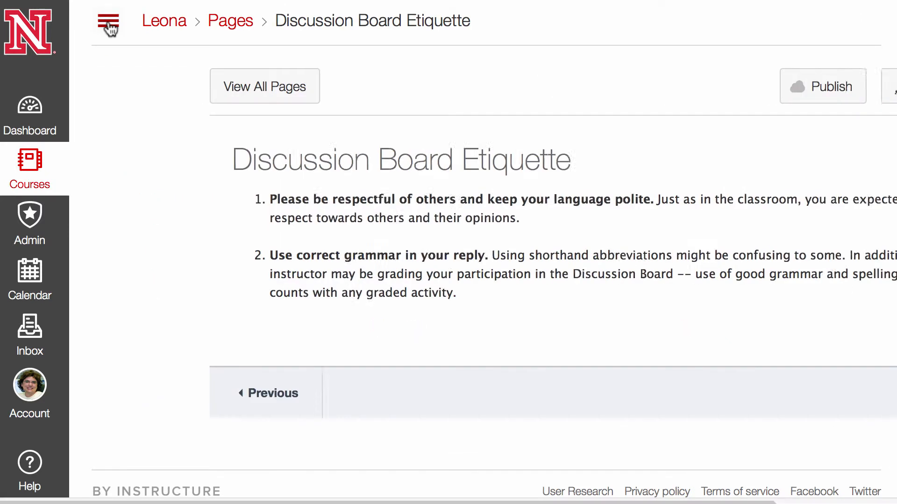
{"action": "left_click", "coordinate": [108, 20]}
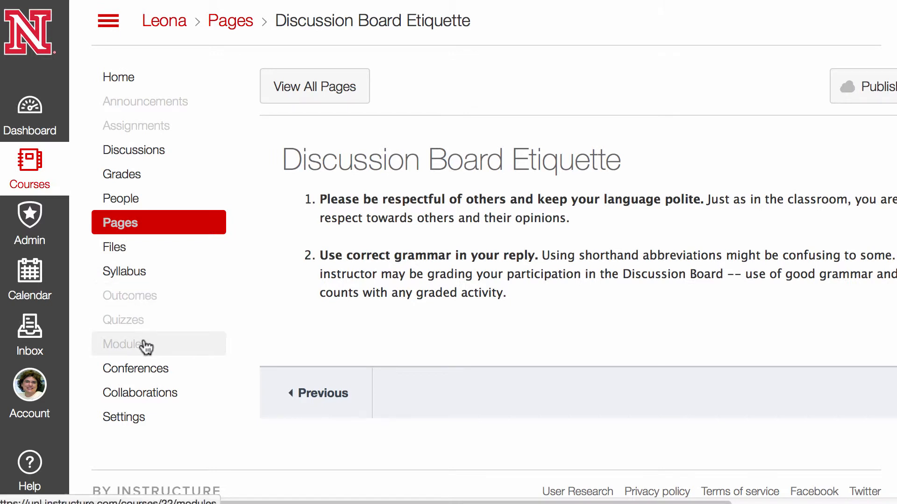
Publish the Getting Started module and the Discussion Board Etiquette page from Modules
{"action": "left_click", "coordinate": [123, 344]}
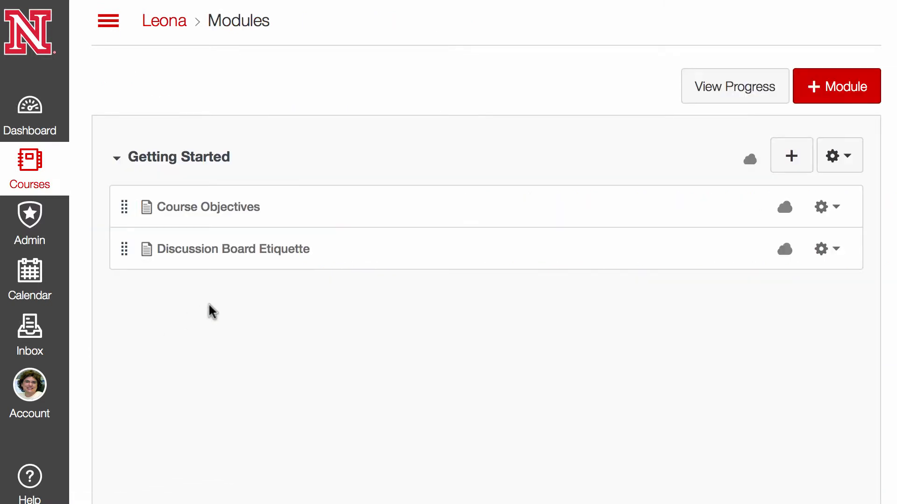
{"action": "mouse_move", "coordinate": [749, 164]}
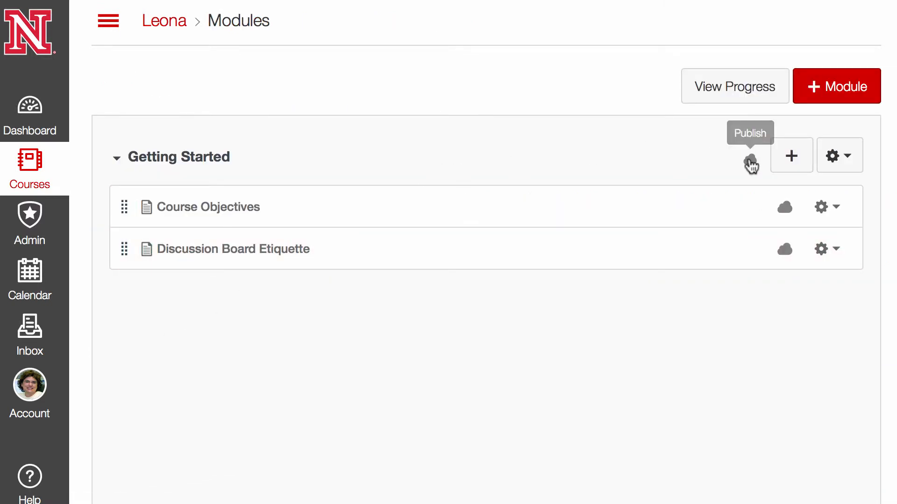
{"action": "left_click", "coordinate": [749, 155]}
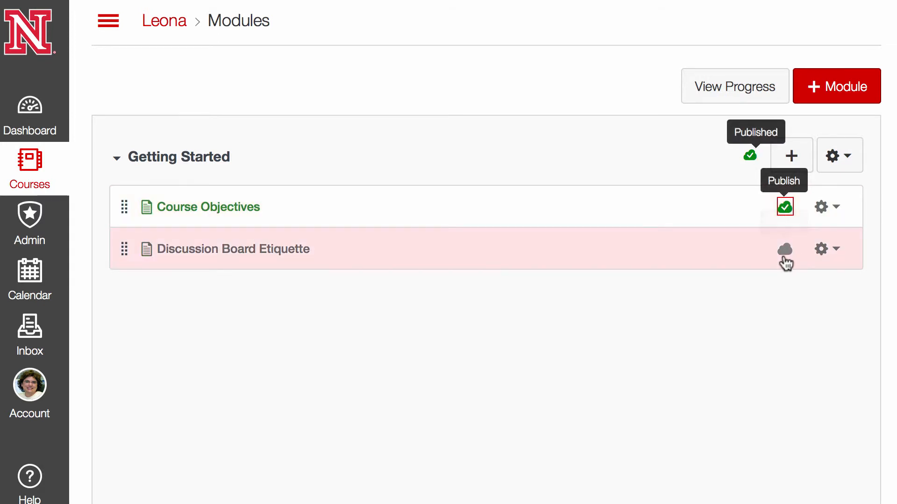
{"action": "left_click", "coordinate": [785, 249]}
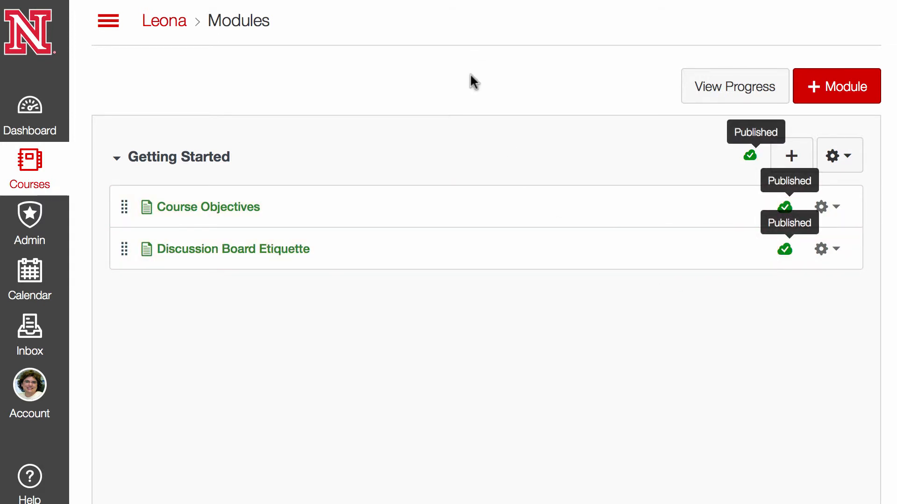
{"action": "mouse_move", "coordinate": [467, 112]}
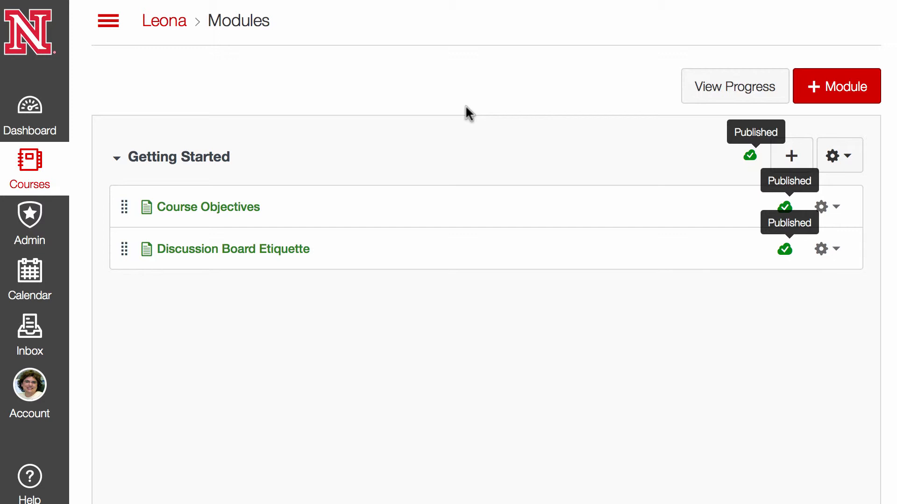
Create a new module named 'UNIT 1'
{"action": "left_click", "coordinate": [836, 86]}
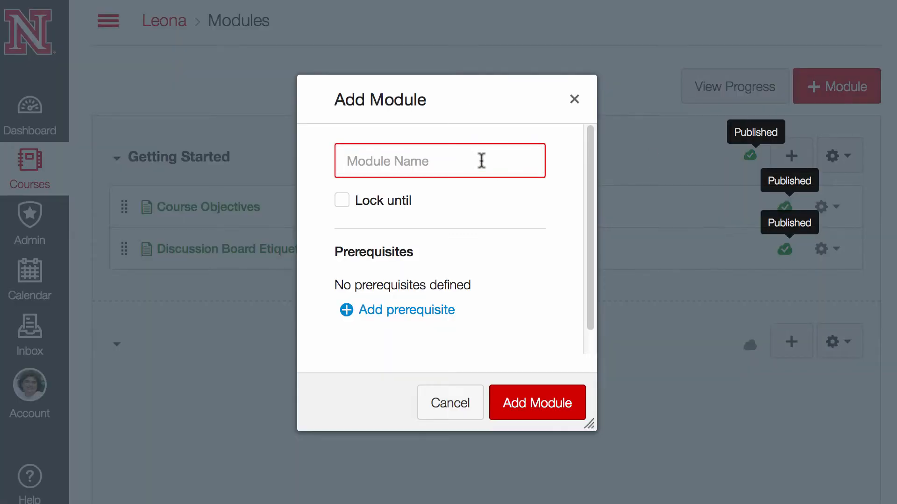
{"action": "left_click", "coordinate": [438, 160]}
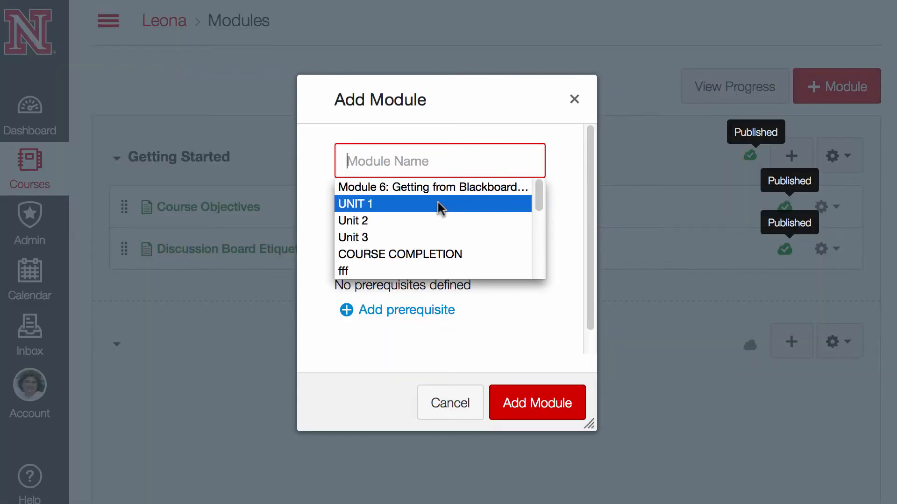
{"action": "left_click", "coordinate": [356, 204]}
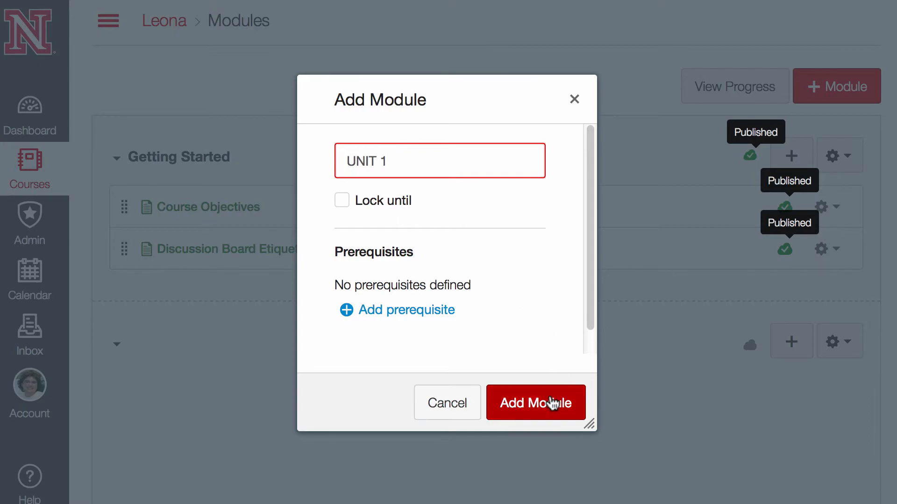
{"action": "left_click", "coordinate": [535, 402]}
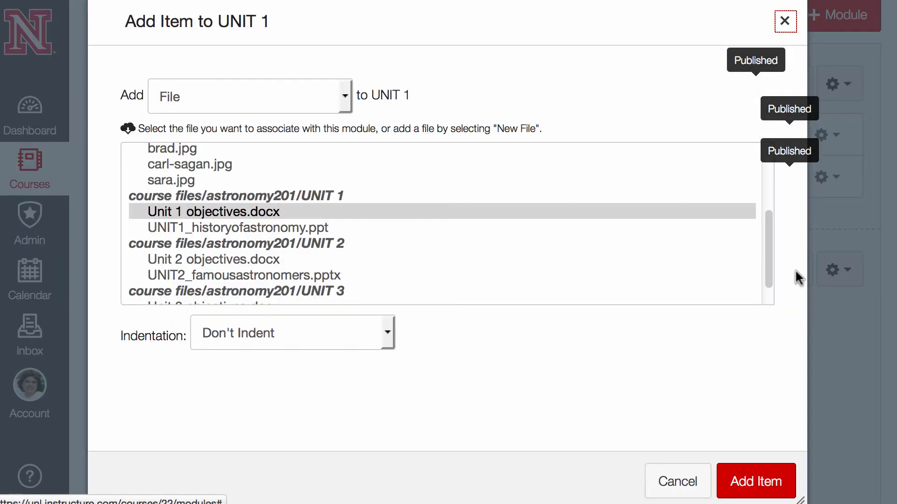
{"action": "mouse_move", "coordinate": [340, 111]}
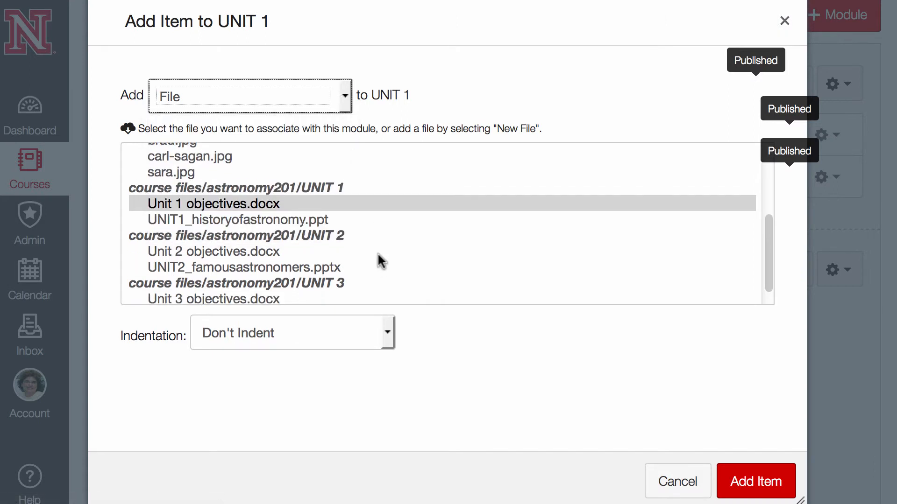
Add the Unit 1 objectives.docx file to the UNIT 1 module
{"action": "scroll", "scroll_direction": "down", "scroll_amount": 3}
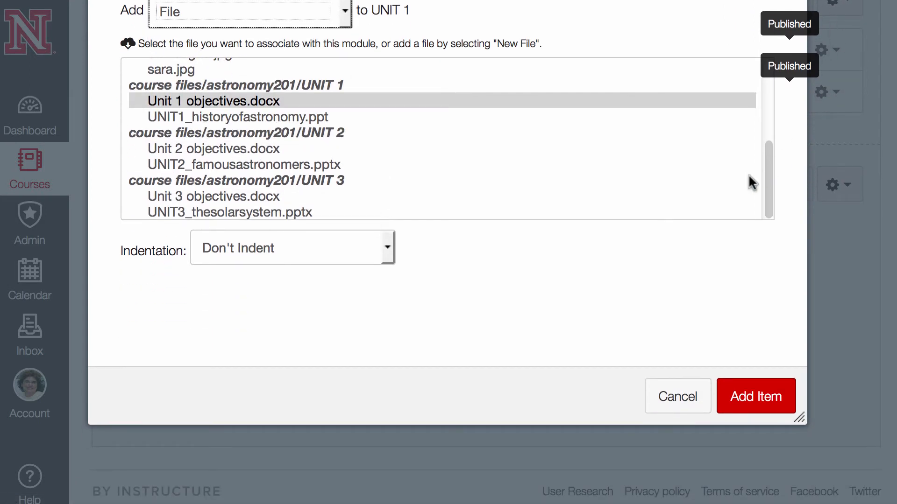
{"action": "left_click", "coordinate": [213, 101]}
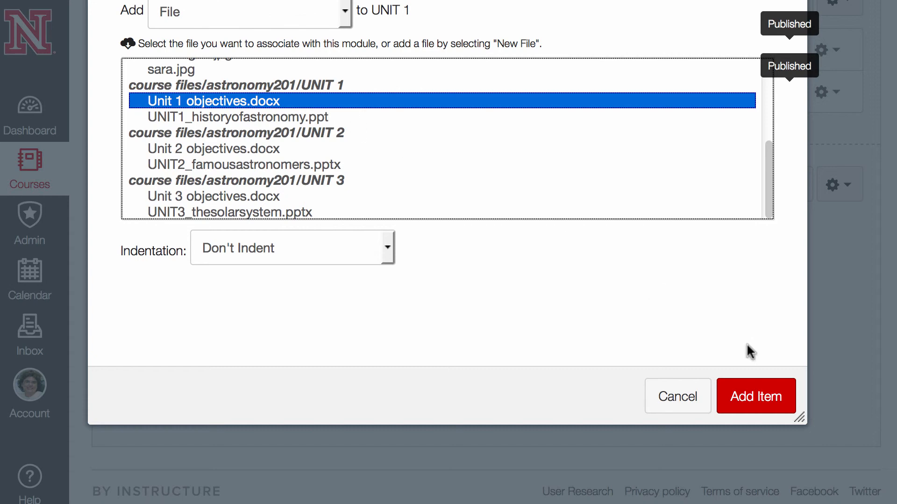
{"action": "left_click", "coordinate": [755, 395]}
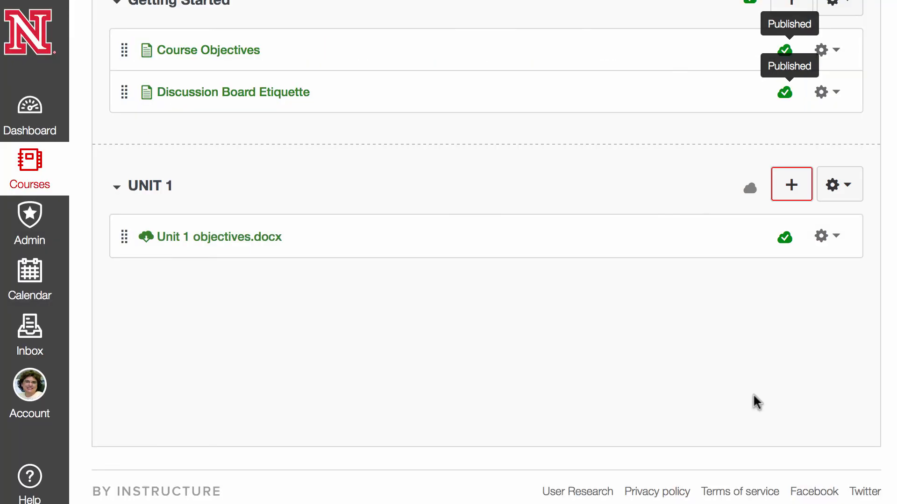
Add UNIT1_historyofastronomy.ppt to UNIT 1 below the objectives document
{"action": "left_click", "coordinate": [791, 184]}
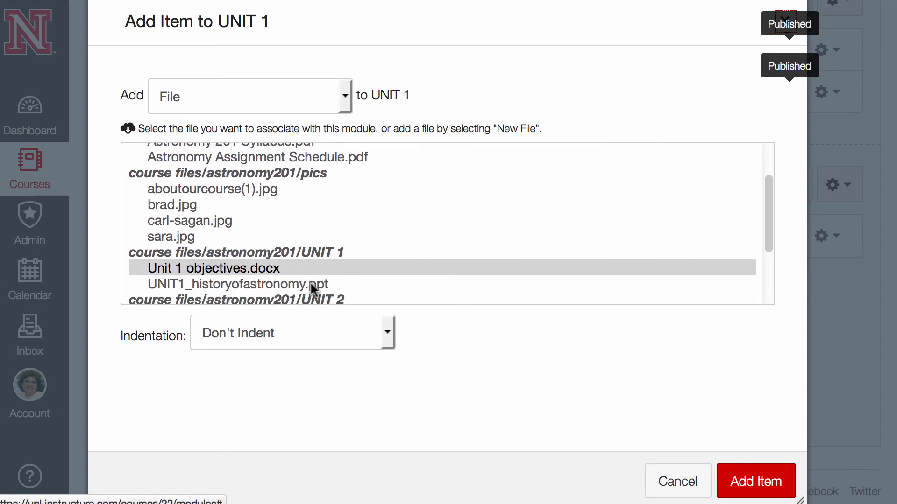
{"action": "left_click", "coordinate": [754, 481]}
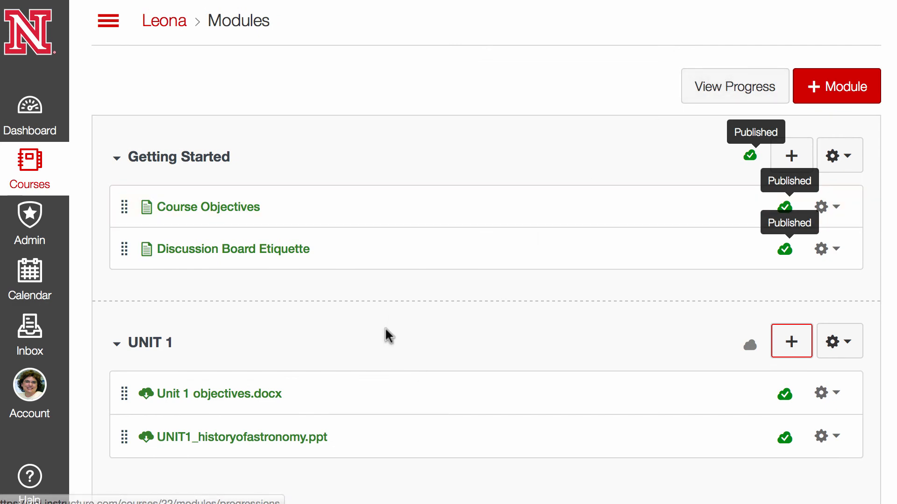
{"action": "scroll", "scroll_direction": "down", "scroll_amount": 3}
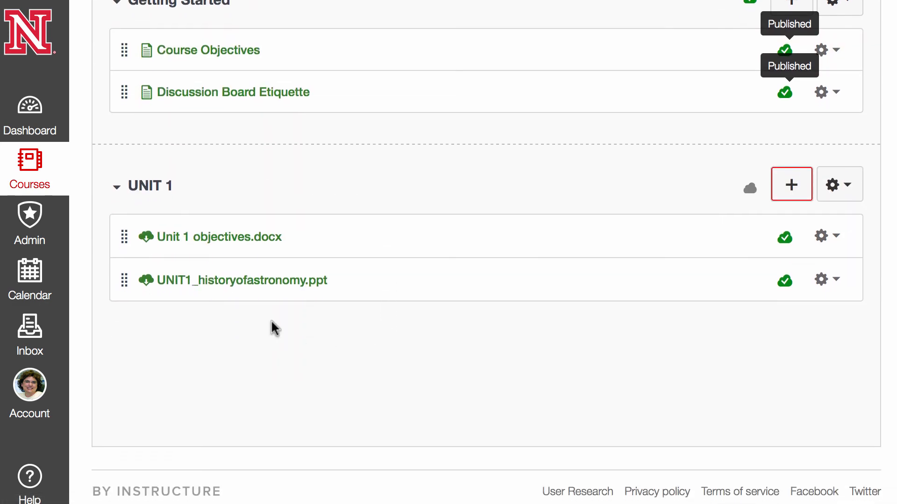